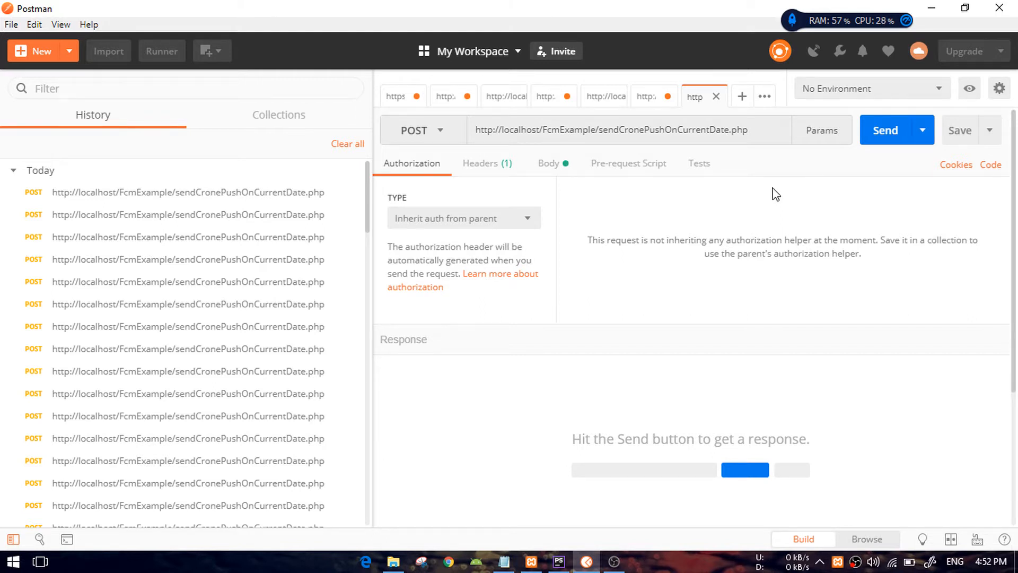
pyautogui.moveTo(640, 312)
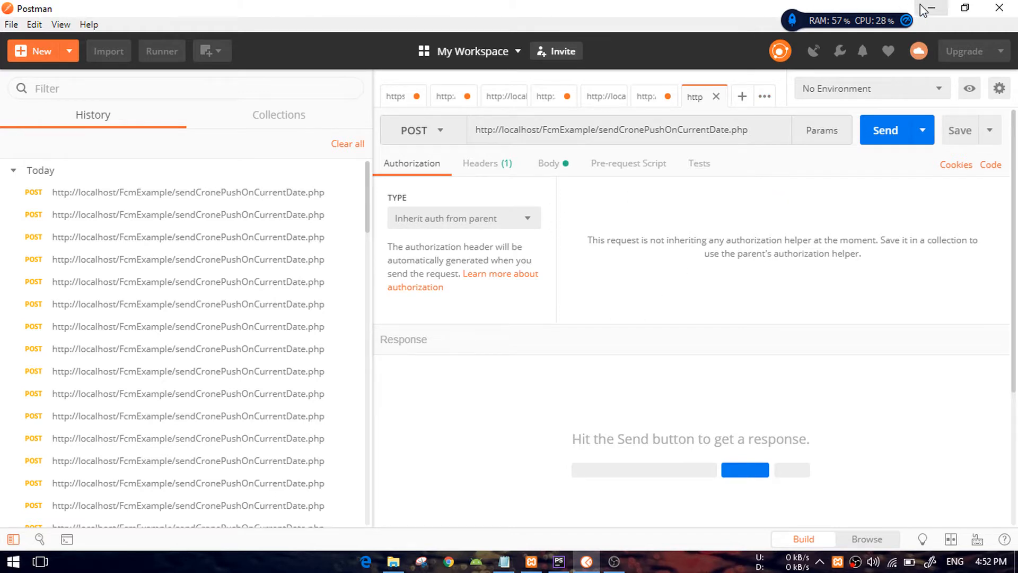
# Minimize Postman and scroll through RegisterDevice.php's email and token handling code in PhpStorm
pyautogui.click(557, 561)
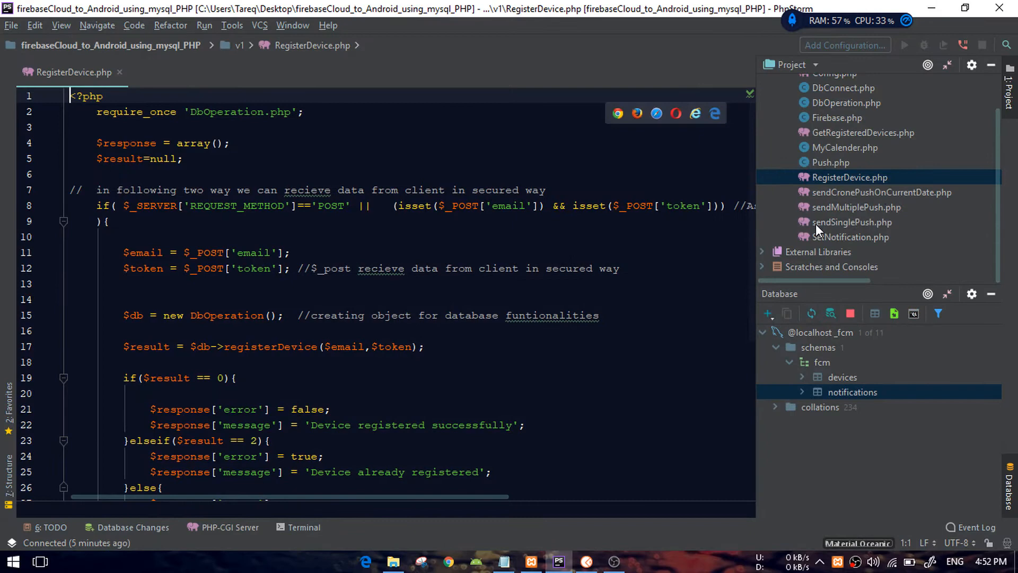
pyautogui.moveTo(552, 316)
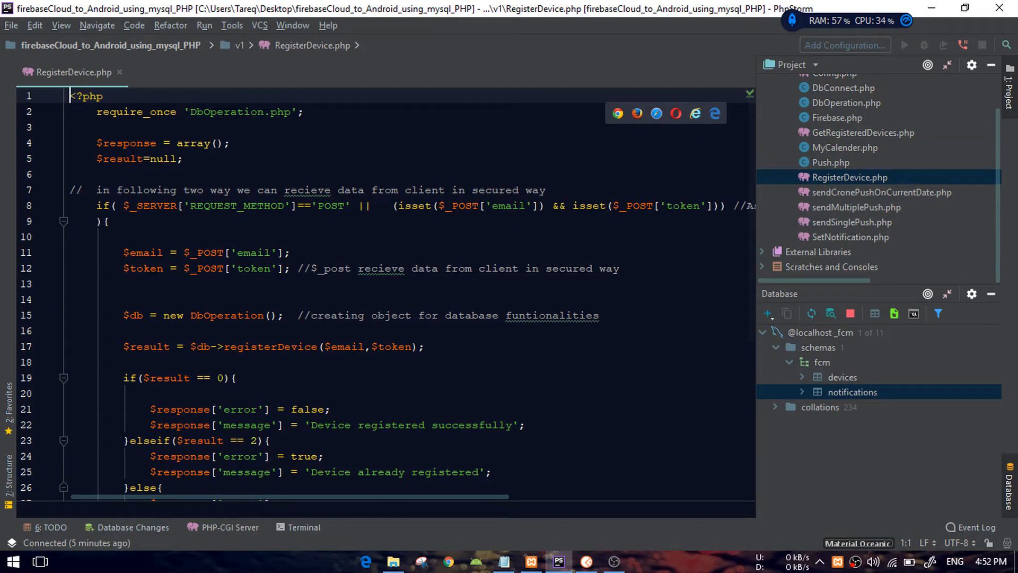
pyautogui.scroll(-3)
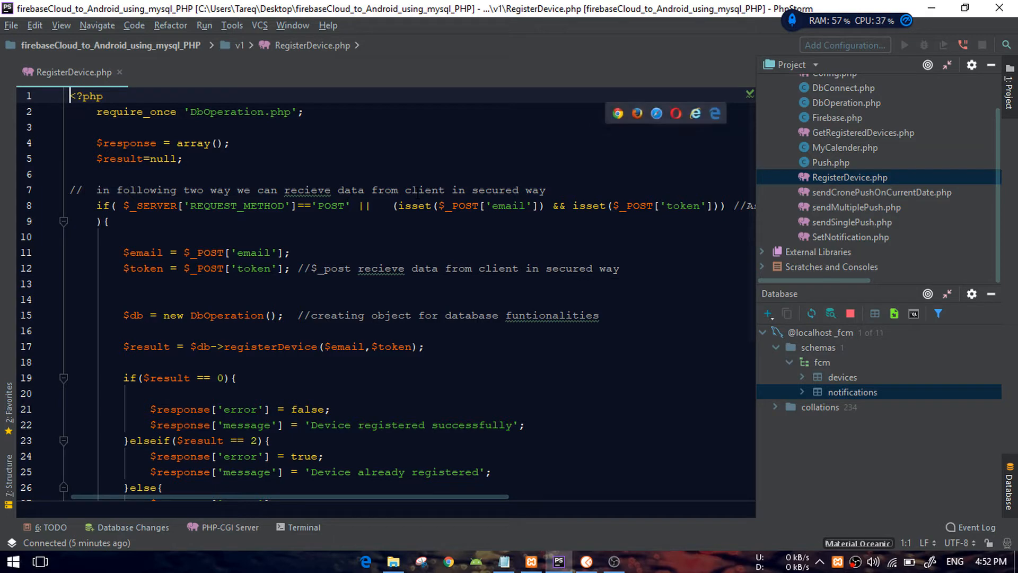
pyautogui.moveTo(617, 114)
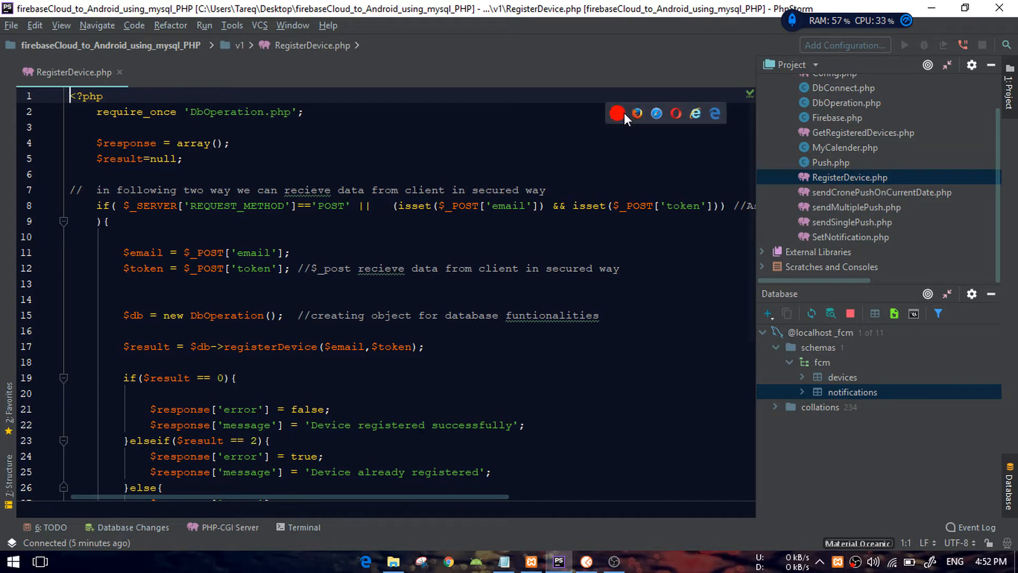
# Load RegisterDevice.php in Chrome from the local server, getting the 'Invalid Request' error JSON
pyautogui.click(615, 114)
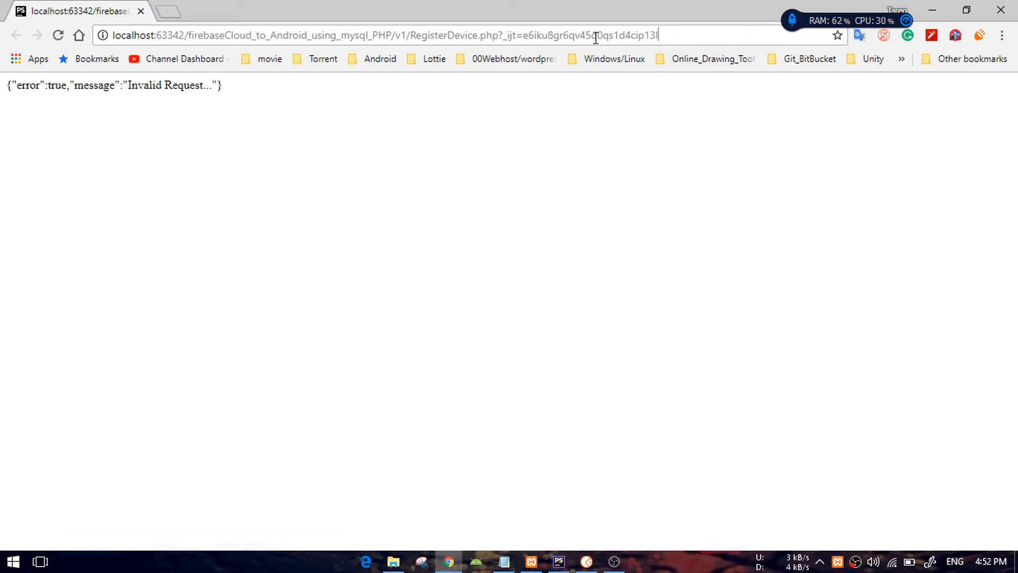
pyautogui.moveTo(688, 33)
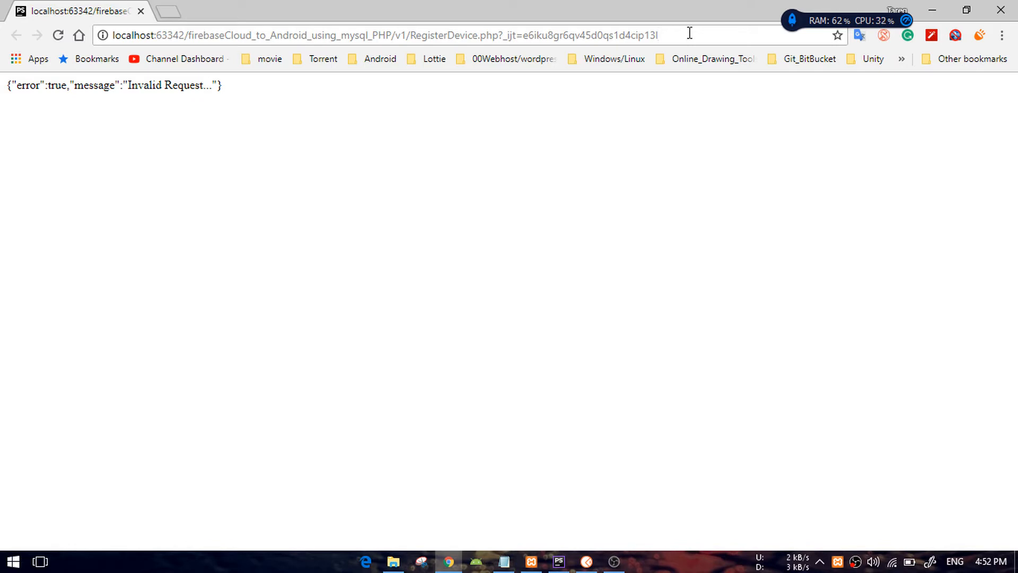
pyautogui.moveTo(654, 35)
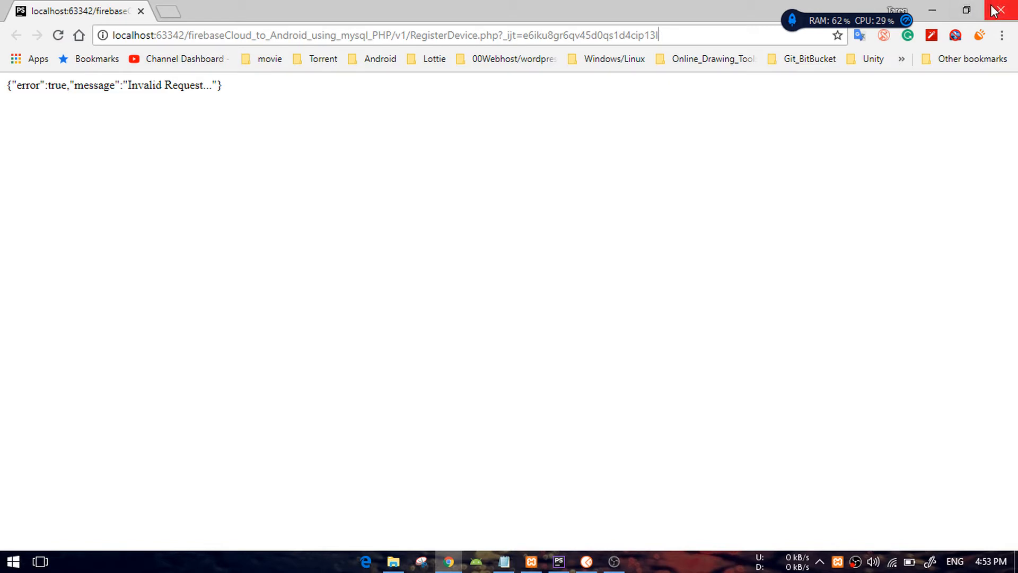
# Close the Chrome page and restore the Postman window with the POST request
pyautogui.click(585, 561)
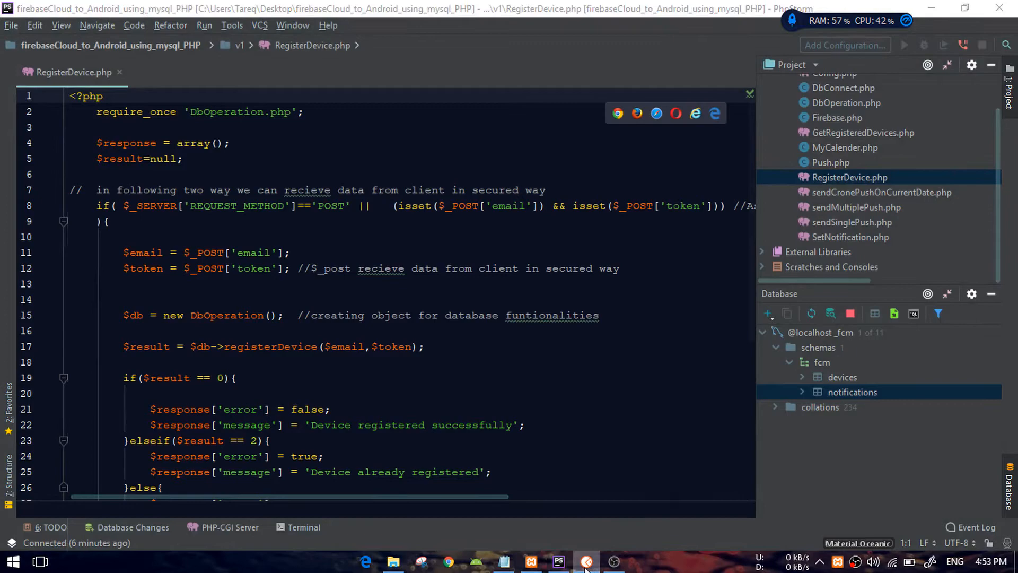
pyautogui.click(587, 561)
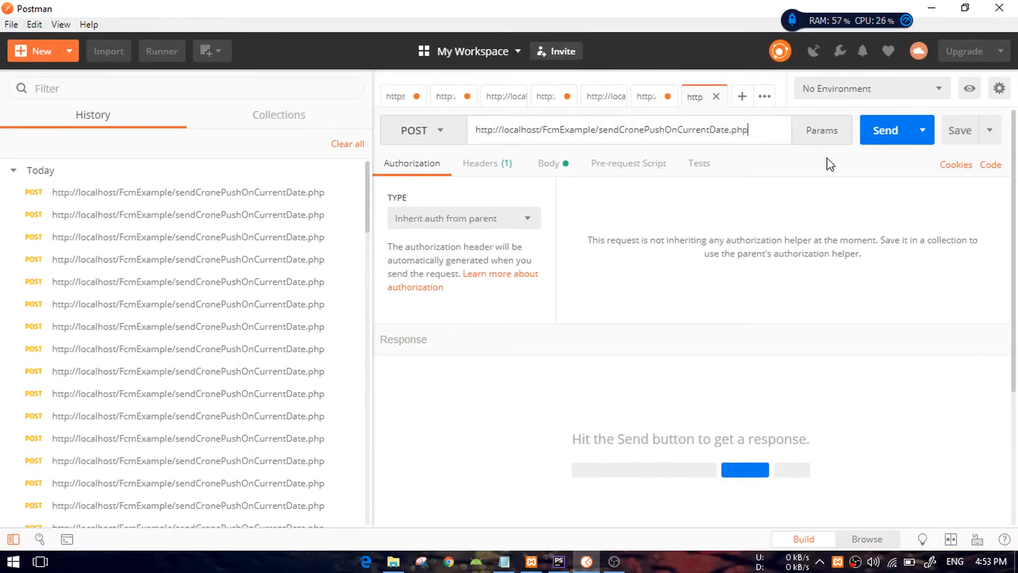
# Change the request URL's file name to RegisterDevice.php and maximize Postman
pyautogui.tripleClick(611, 130)
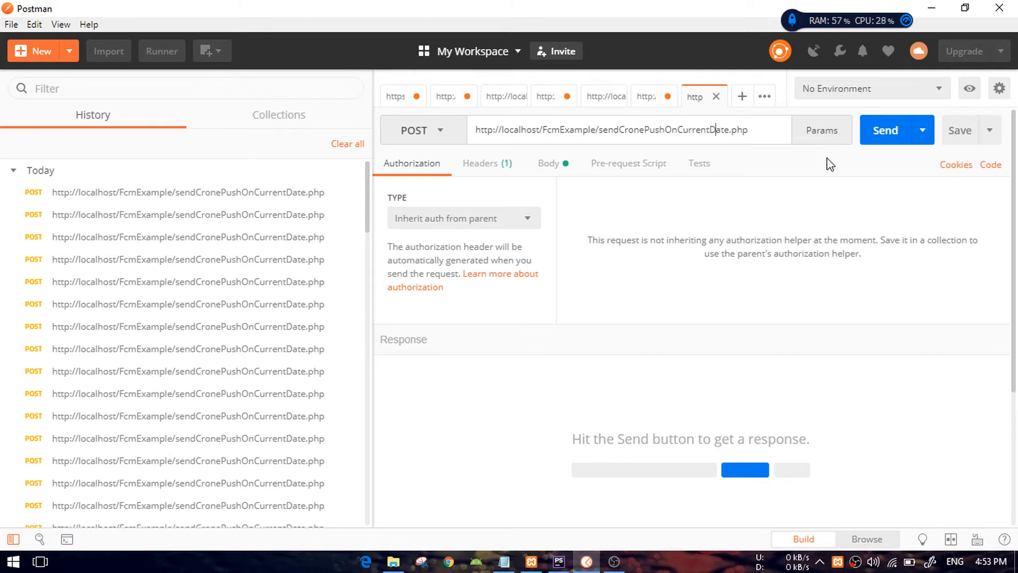
pyautogui.doubleClick(662, 130)
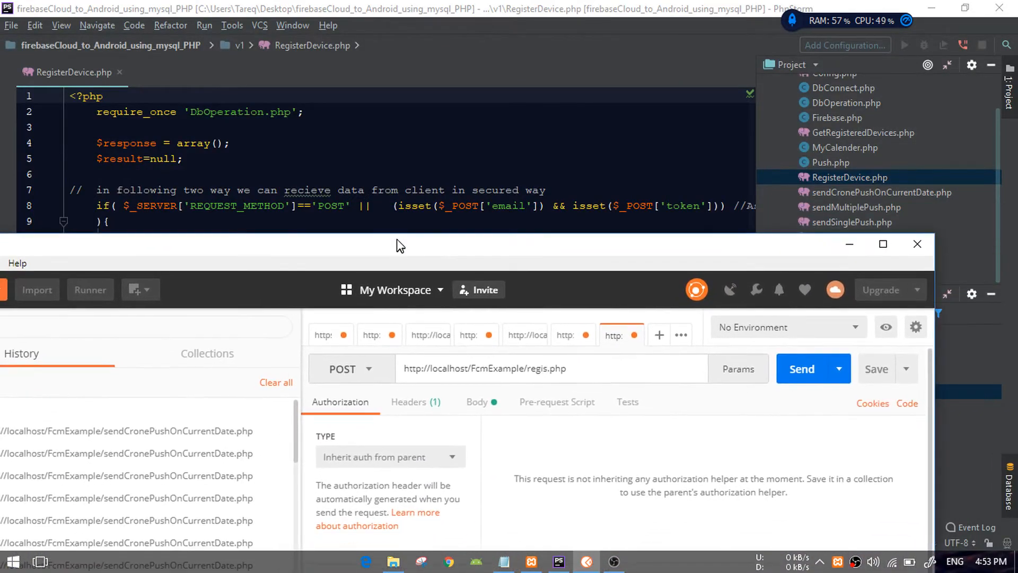
pyautogui.click(882, 244)
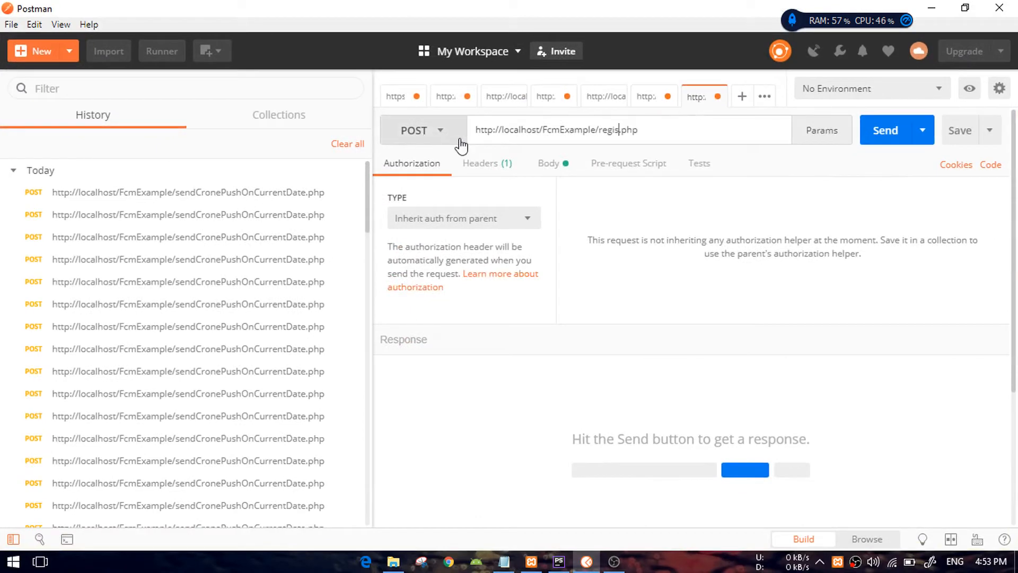
pyautogui.press('Backspace')
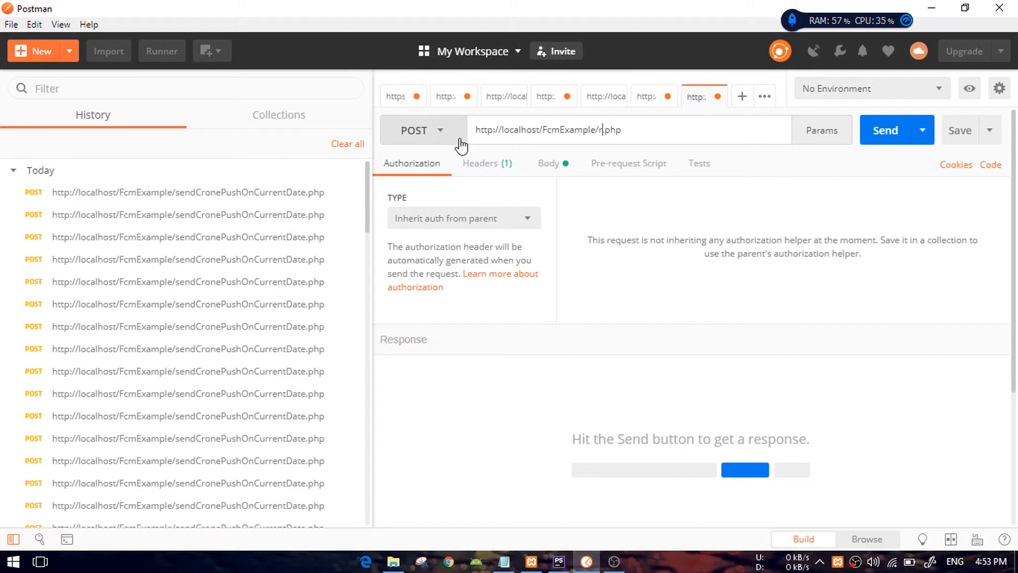
pyautogui.write('Regis')
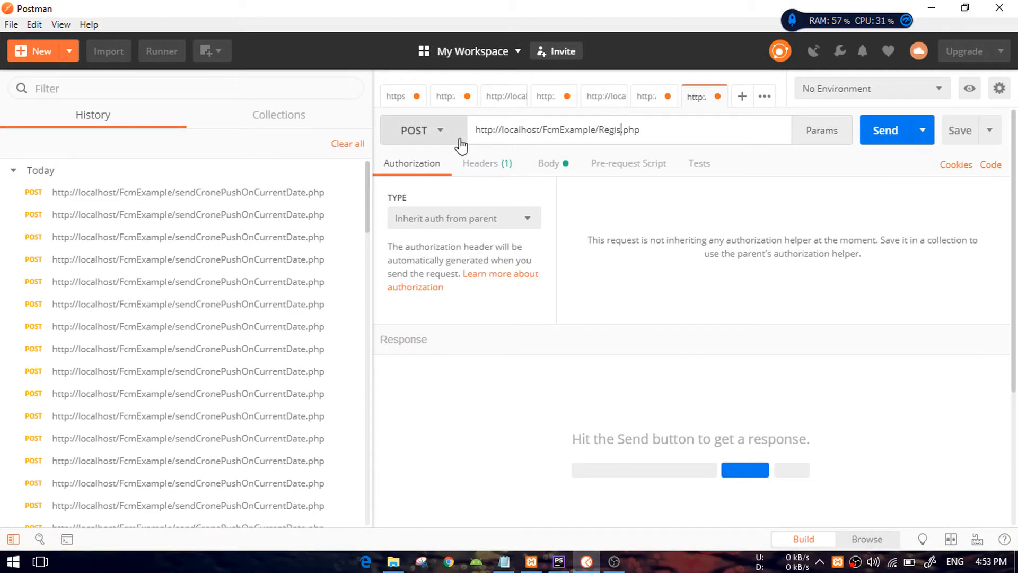
pyautogui.write('terDevice')
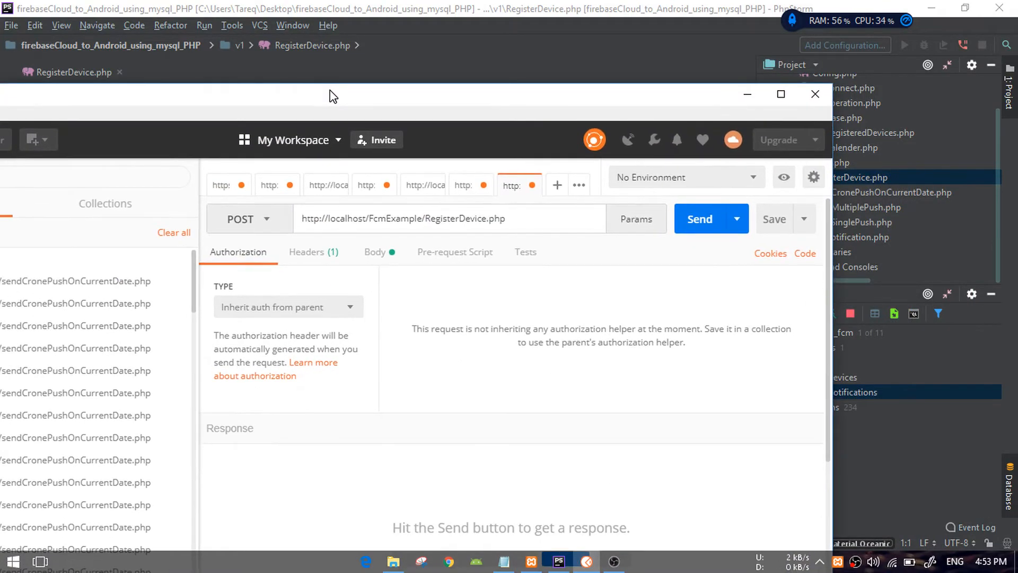
pyautogui.click(780, 94)
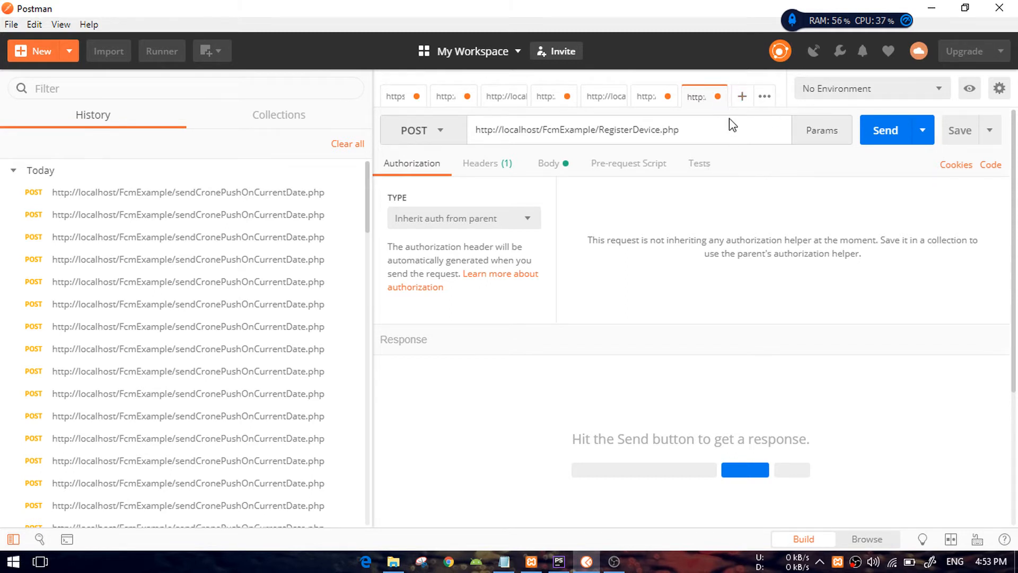
# Toggle the request's params table, check the PHP script's expected fields, and return to Postman
pyautogui.click(821, 130)
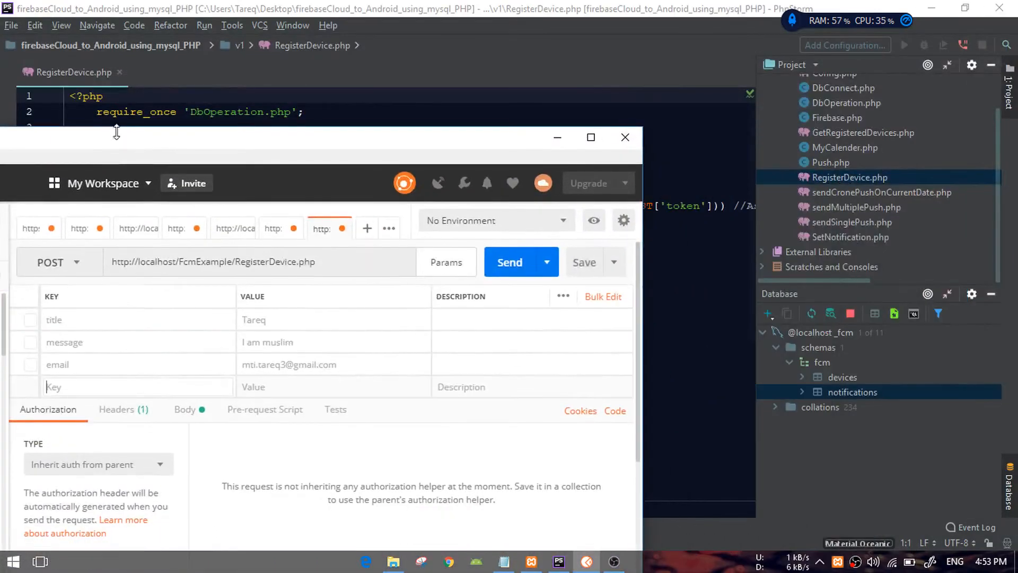
pyautogui.click(591, 137)
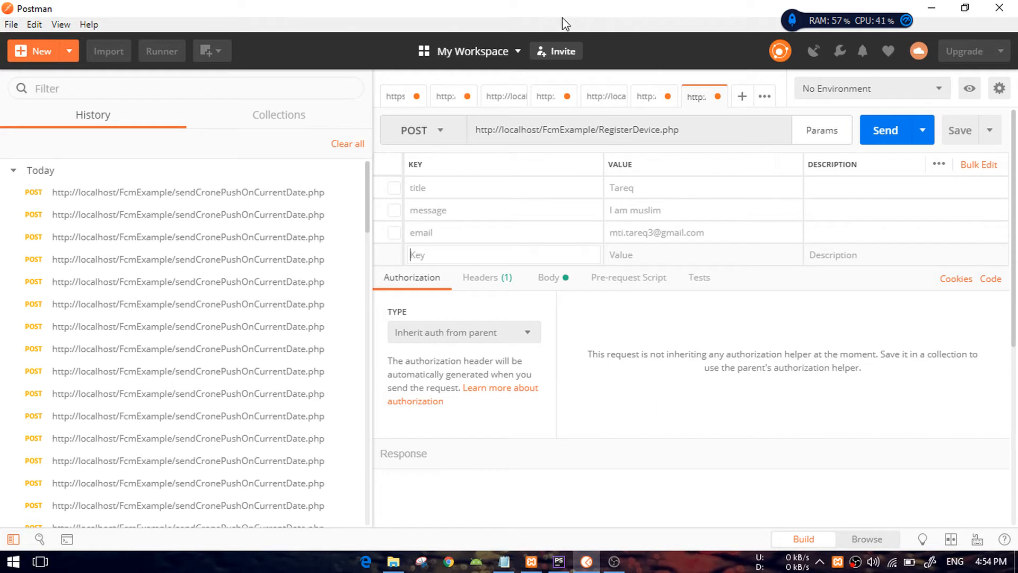
pyautogui.click(422, 129)
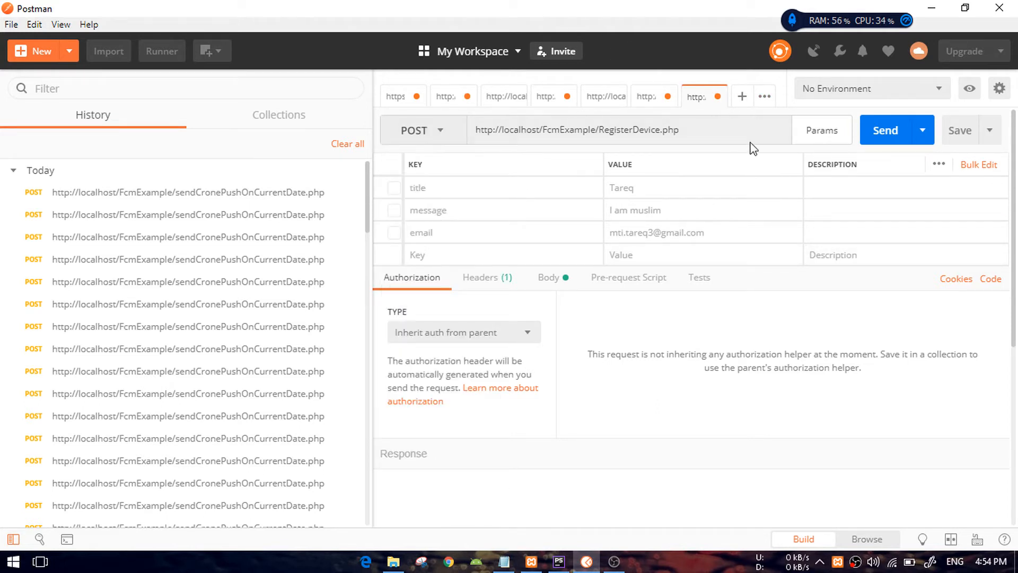
pyautogui.click(821, 129)
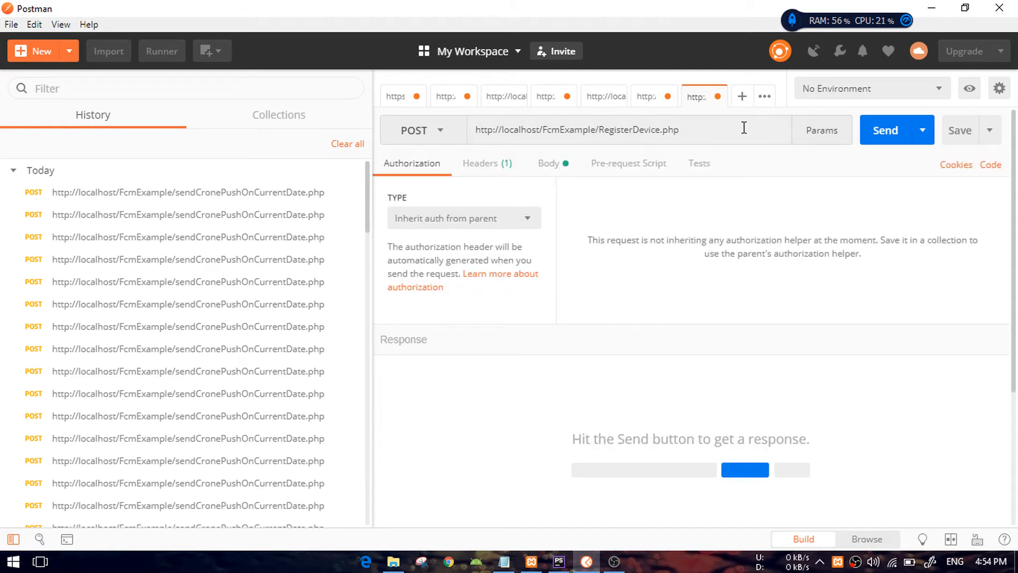
pyautogui.moveTo(518, 9)
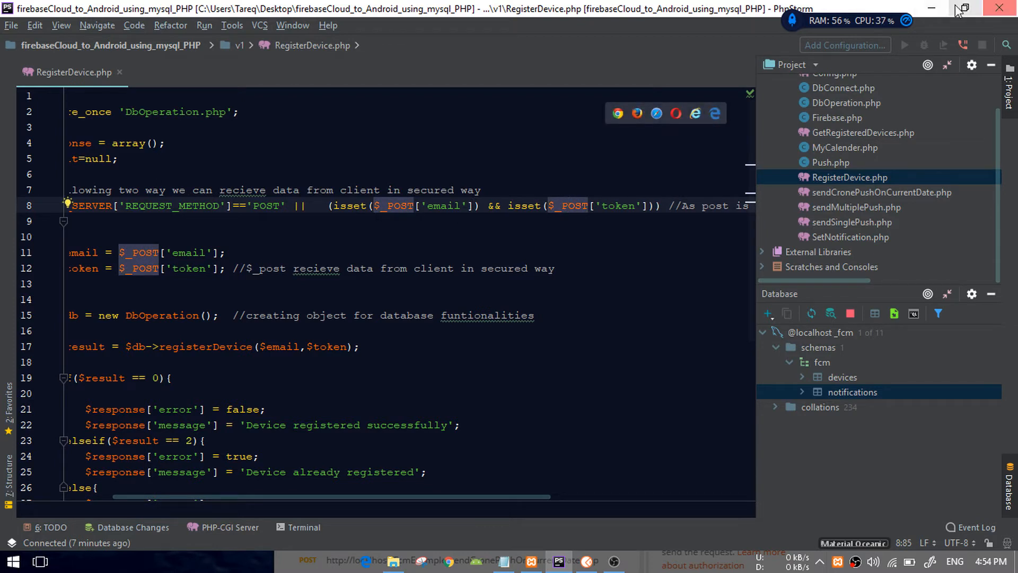
pyautogui.click(933, 9)
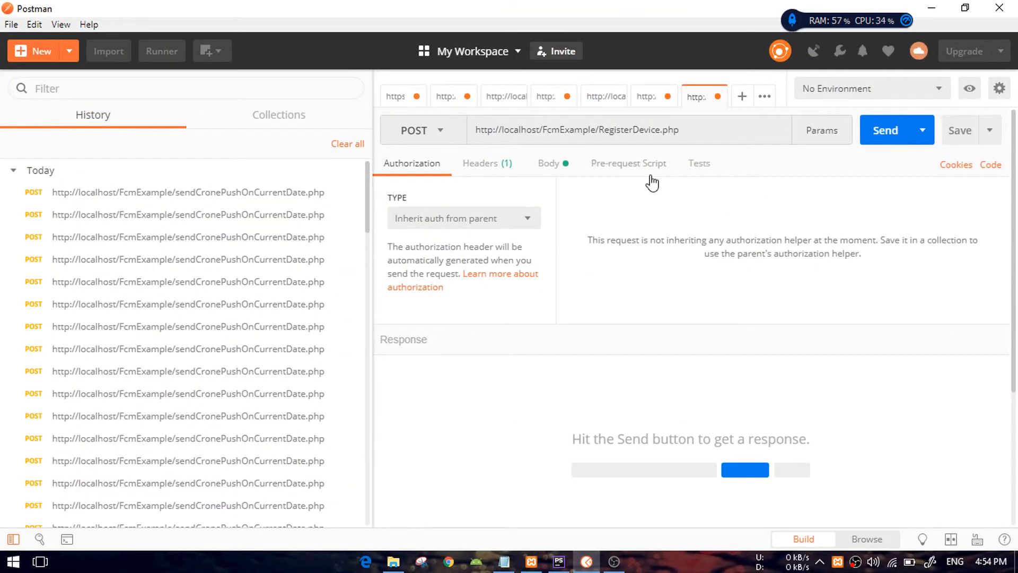
# View the request's Content-Type header, application/x-www-form-urlencoded
pyautogui.click(549, 163)
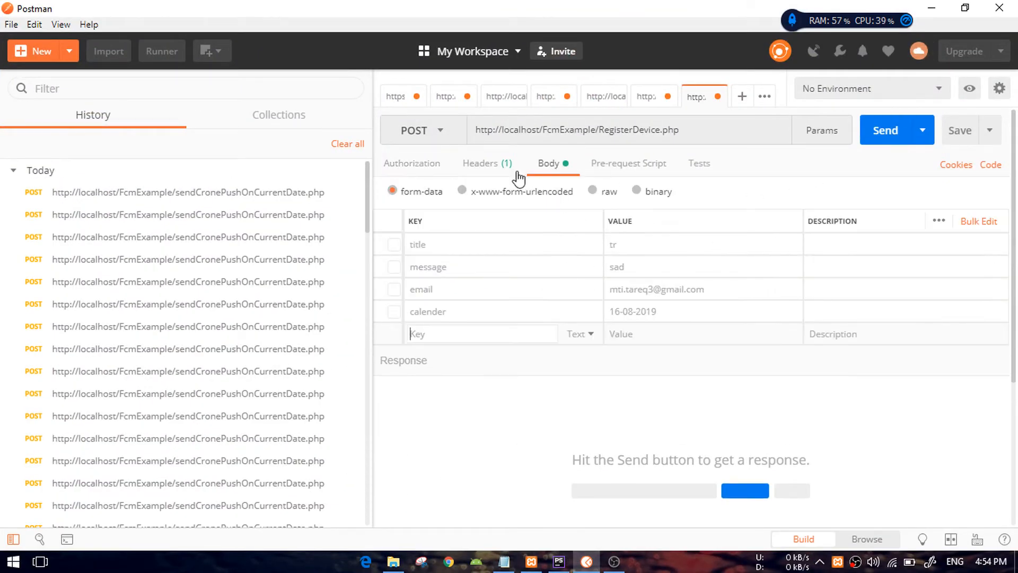
pyautogui.click(480, 164)
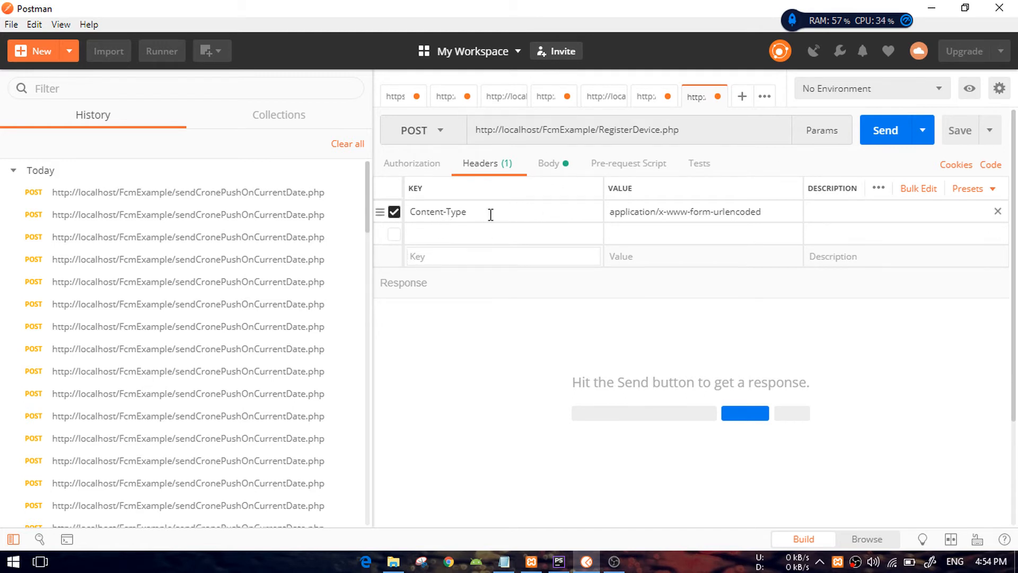
pyautogui.moveTo(557, 212)
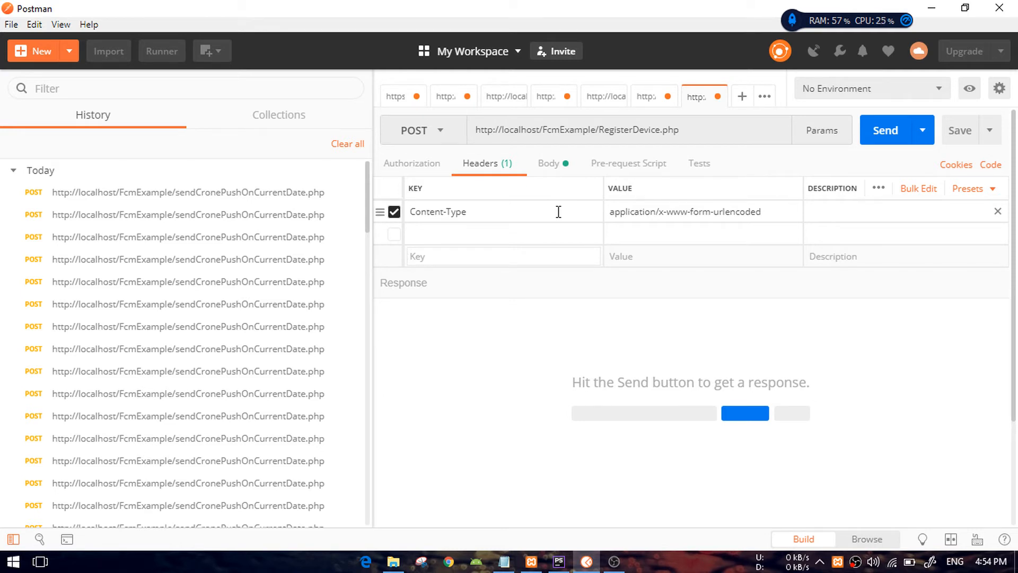
pyautogui.moveTo(522, 184)
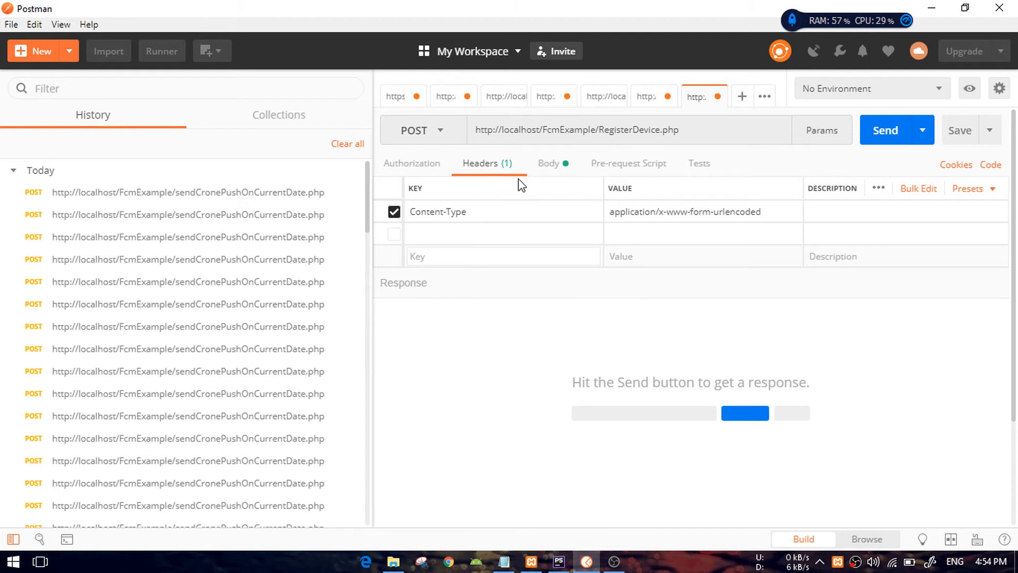
pyautogui.moveTo(426, 130)
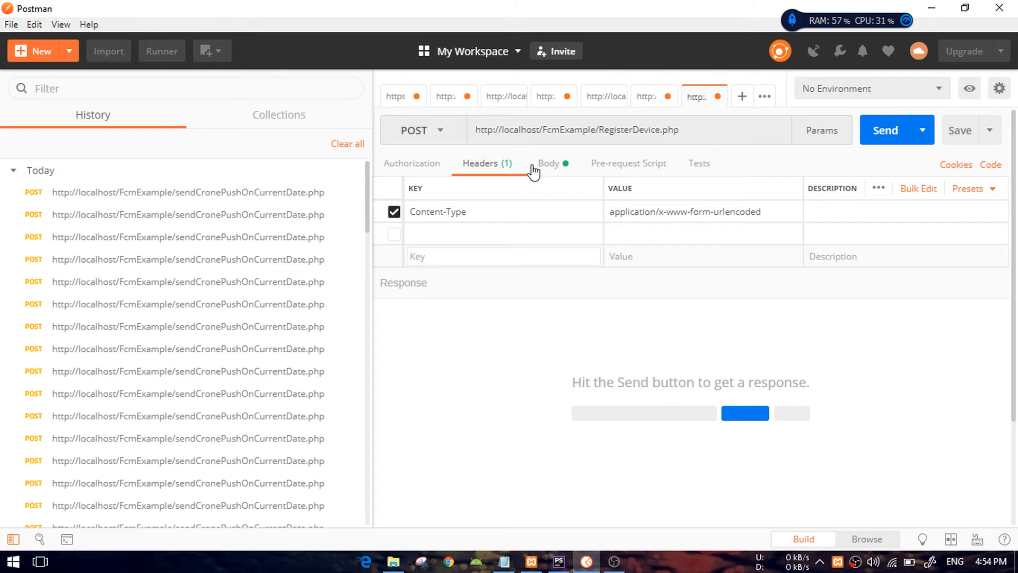
# Add a form-data key 'token' with value 'no token' and toggle the email row's checkbox
pyautogui.click(548, 163)
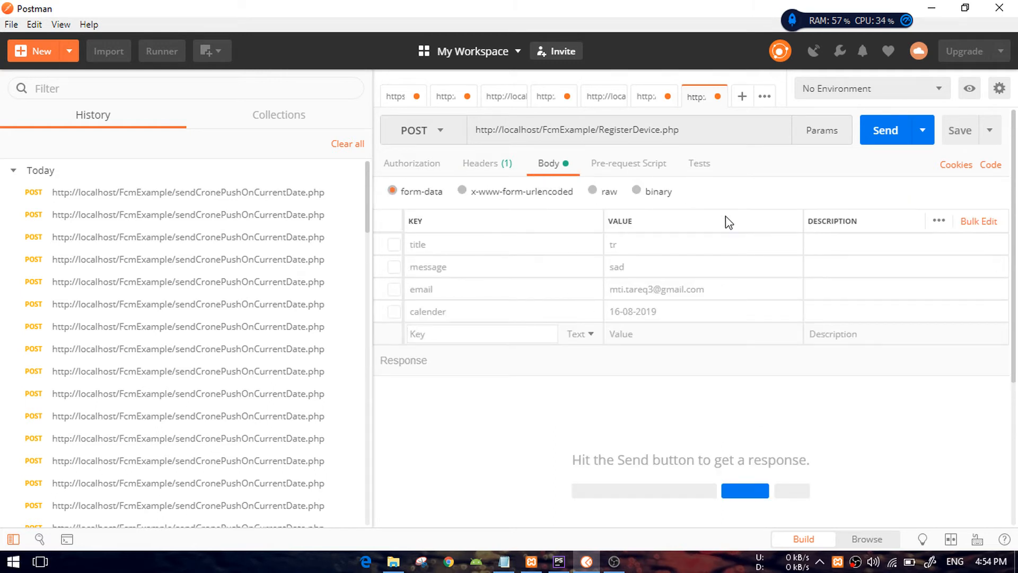
pyautogui.moveTo(415, 222)
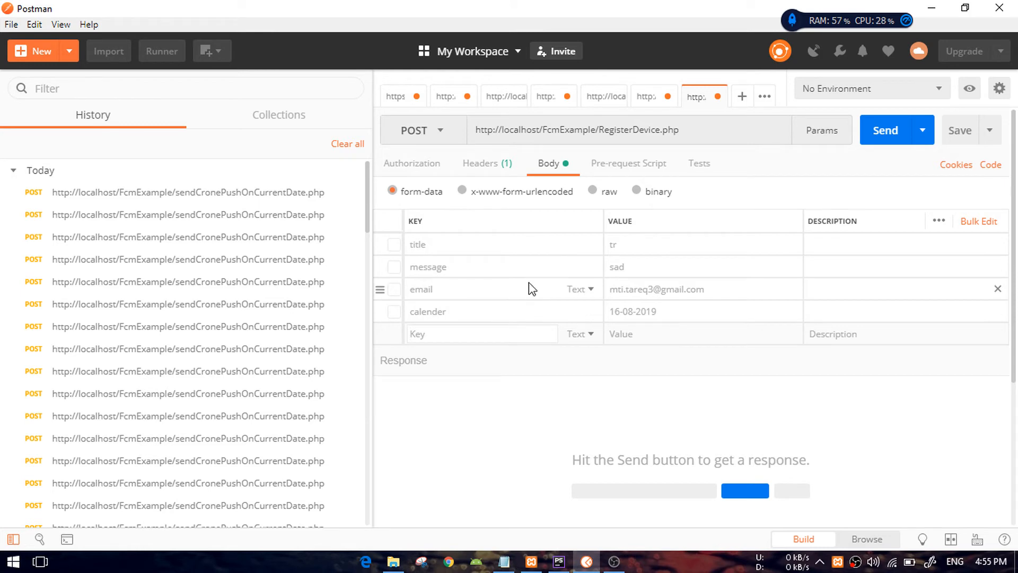
pyautogui.moveTo(716, 227)
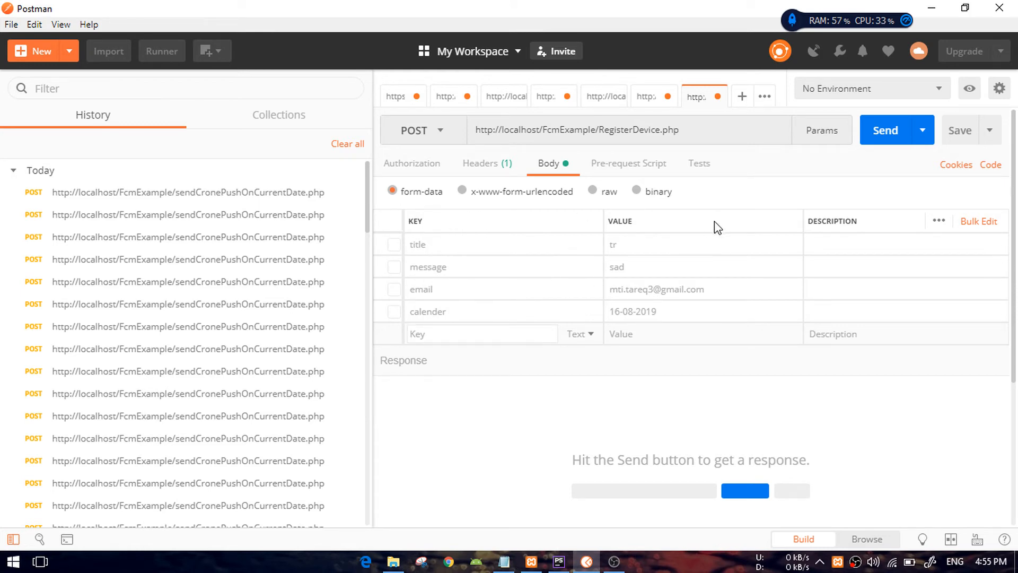
pyautogui.moveTo(561, 181)
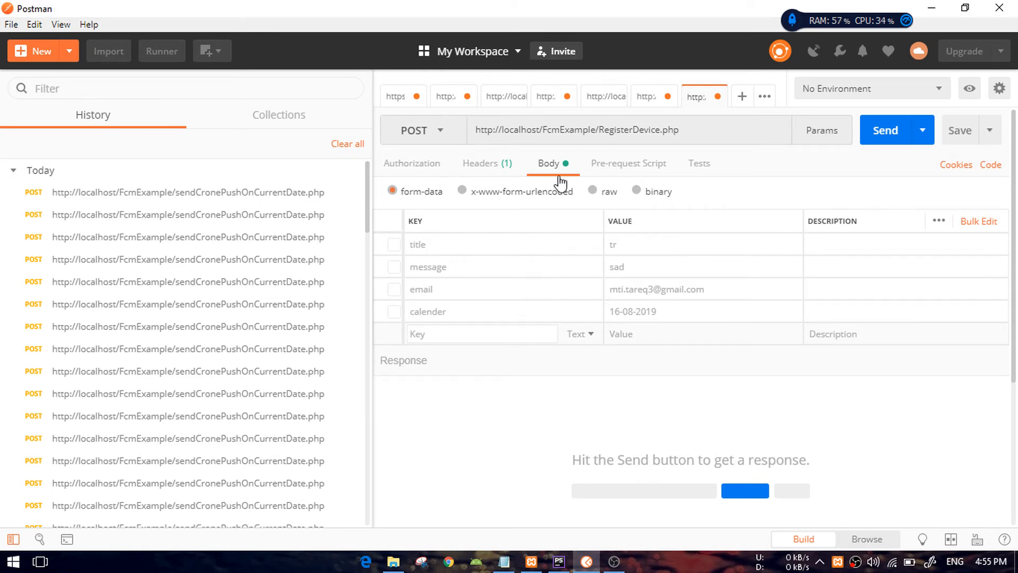
pyautogui.moveTo(673, 236)
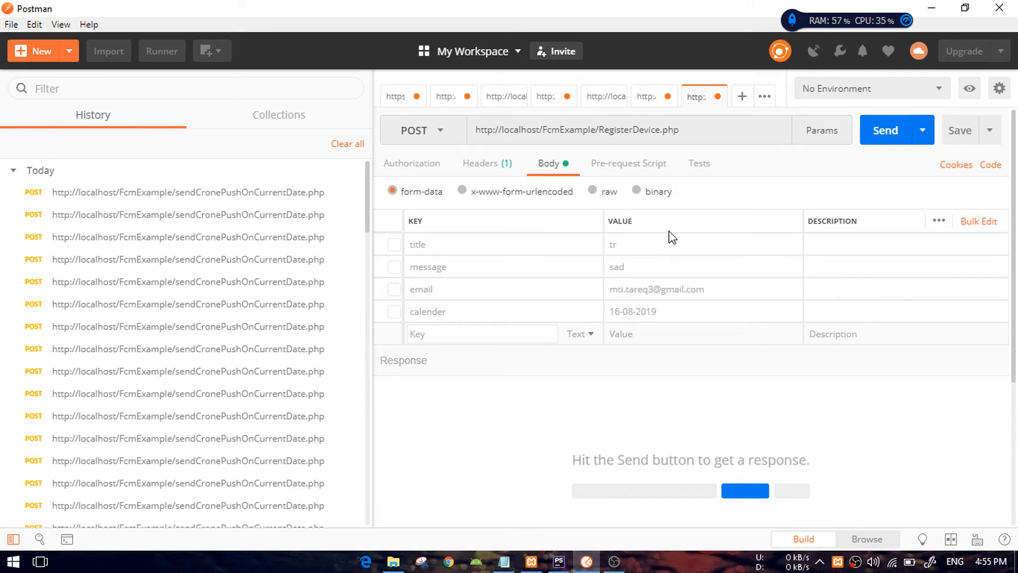
pyautogui.moveTo(597, 273)
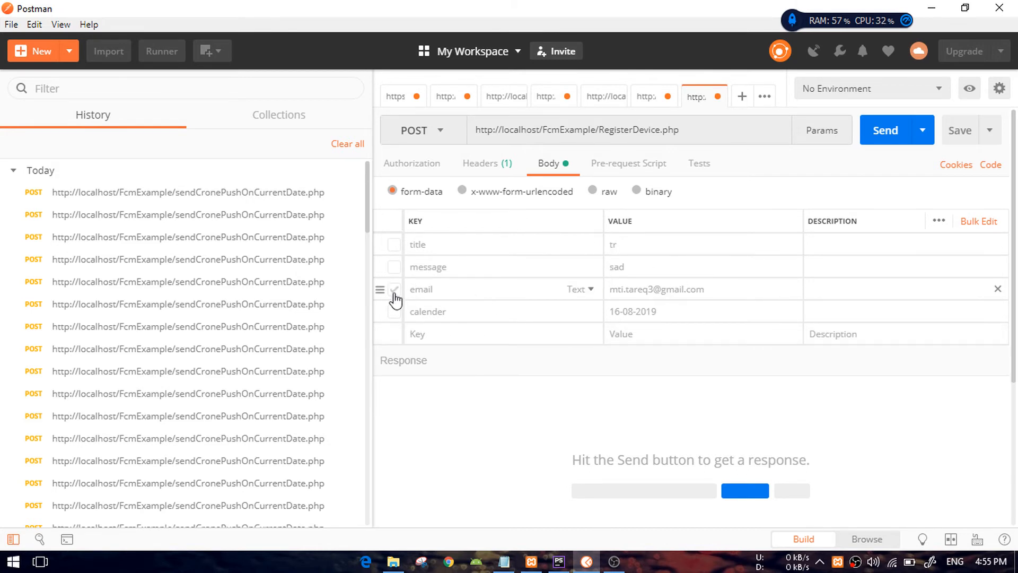
pyautogui.click(394, 289)
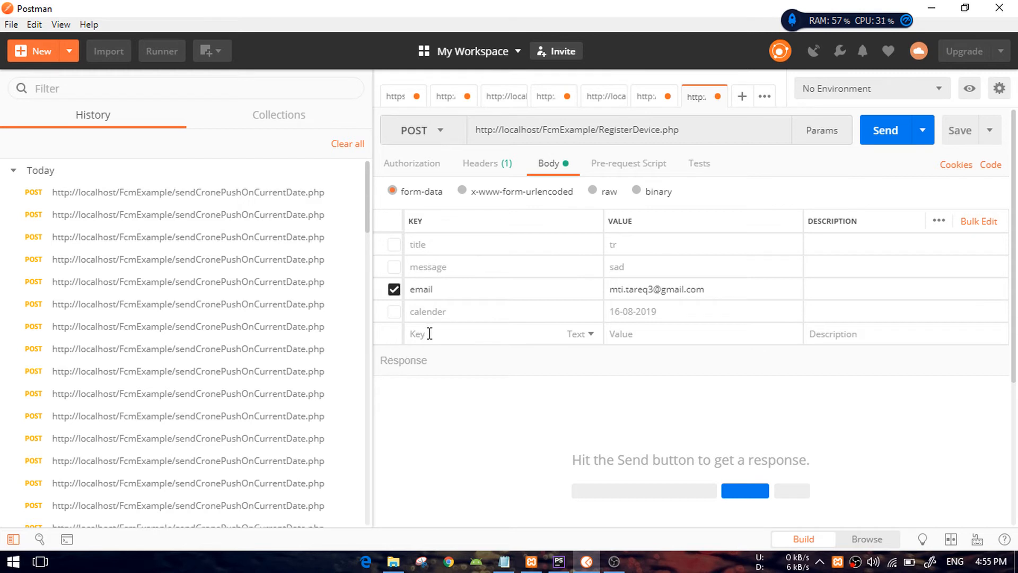
pyautogui.write('to')
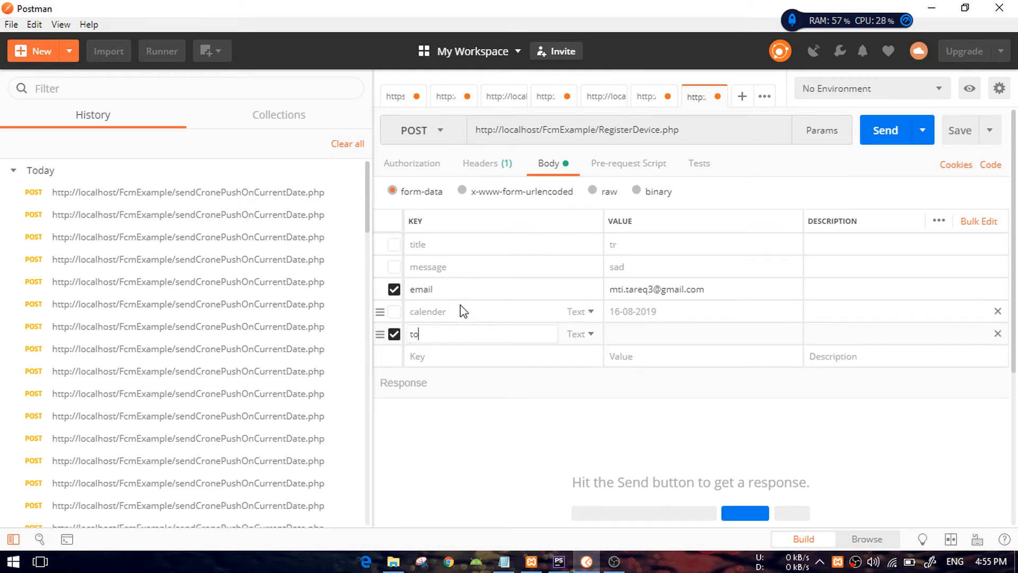
pyautogui.write('ken')
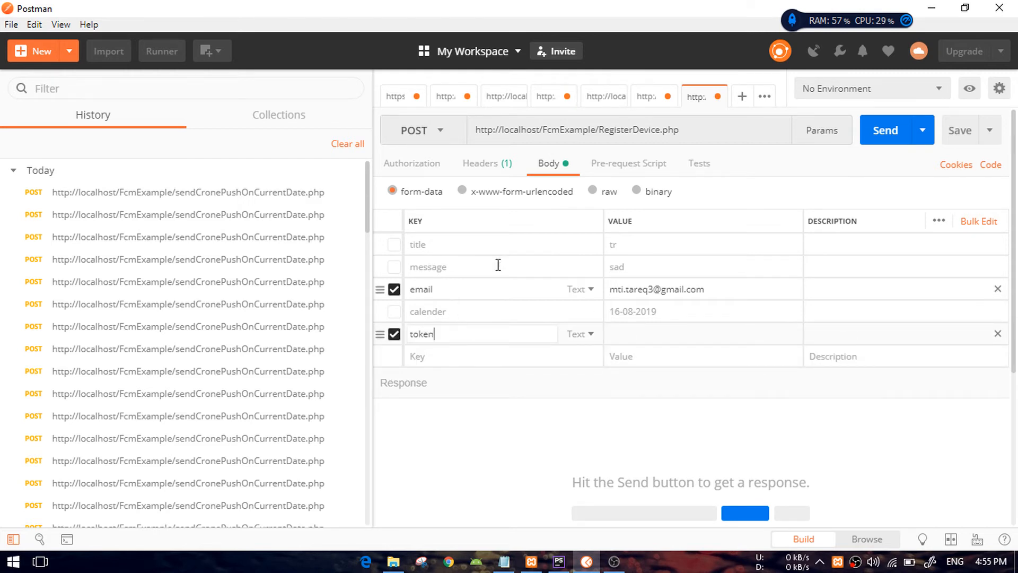
pyautogui.click(702, 334)
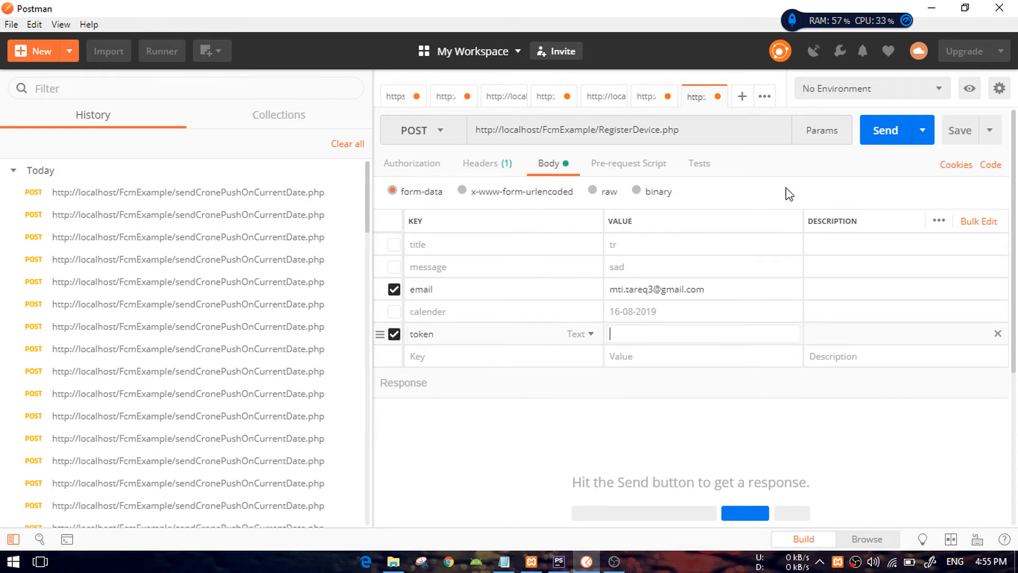
pyautogui.moveTo(647, 187)
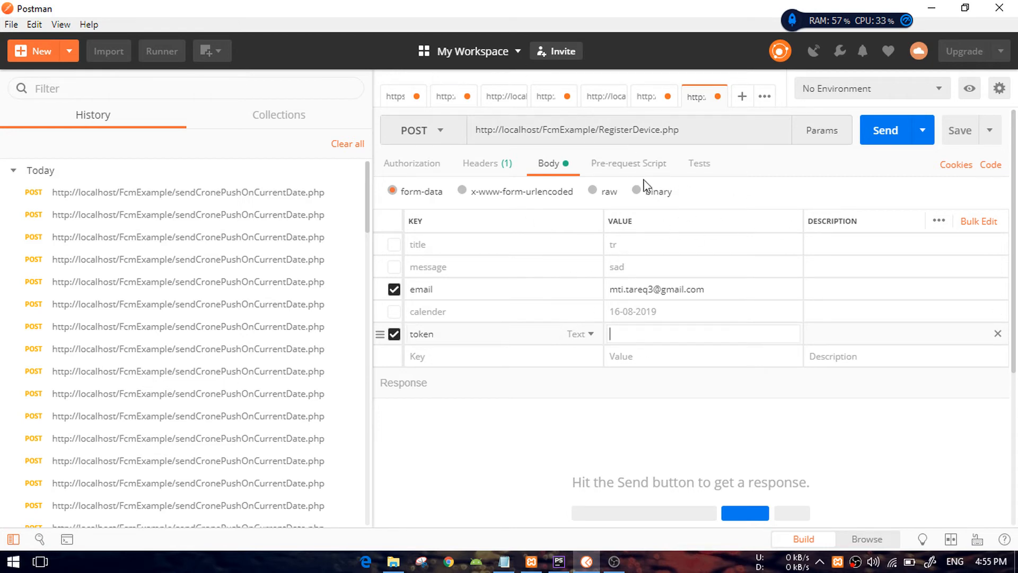
pyautogui.moveTo(870, 242)
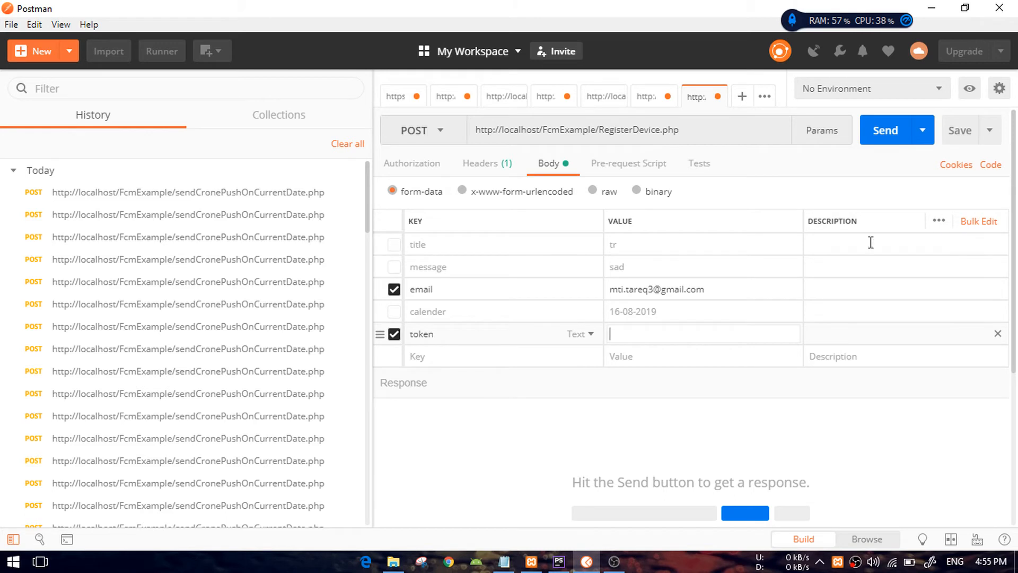
pyautogui.moveTo(692, 333)
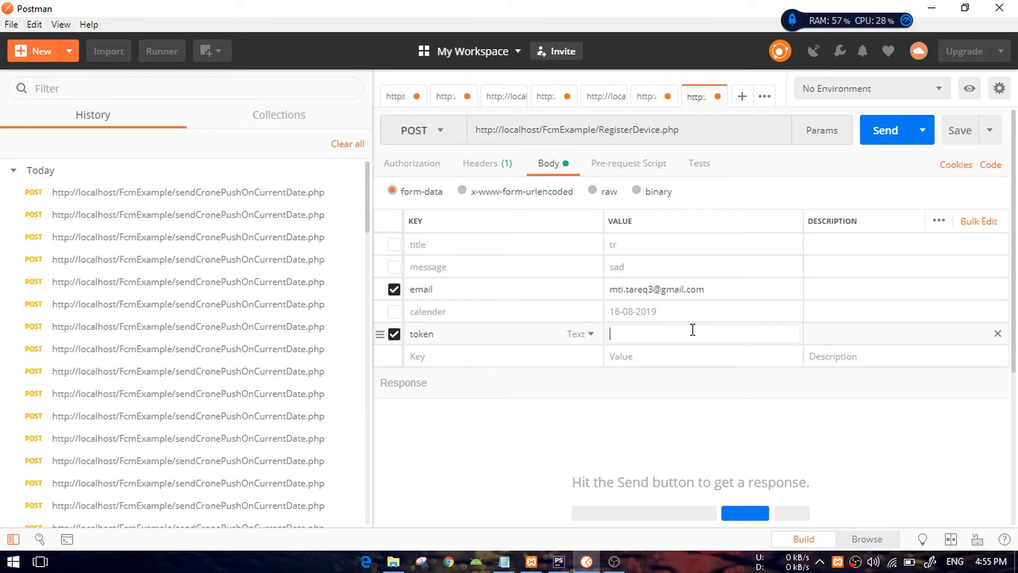
pyautogui.write('n')
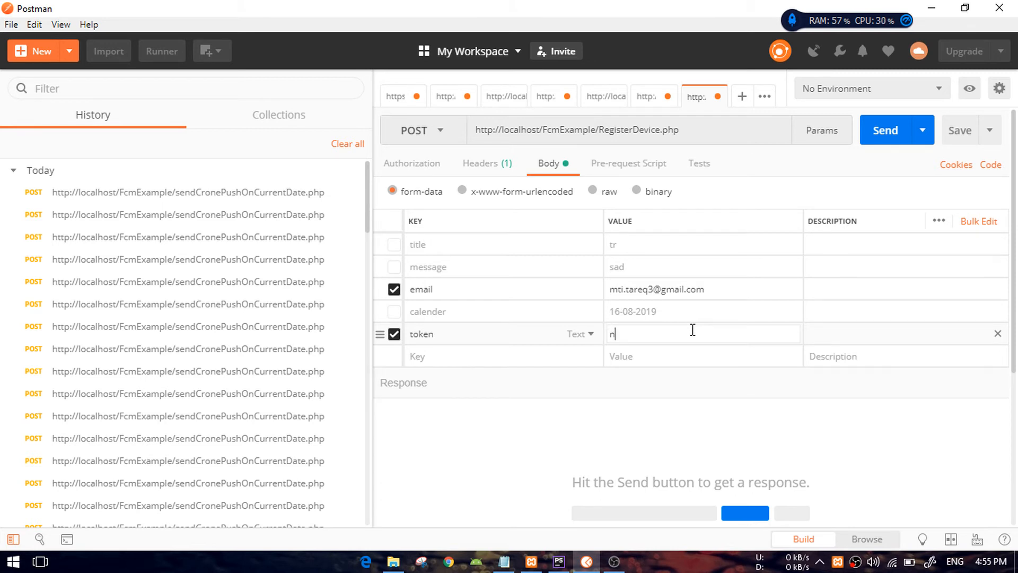
pyautogui.write('o token')
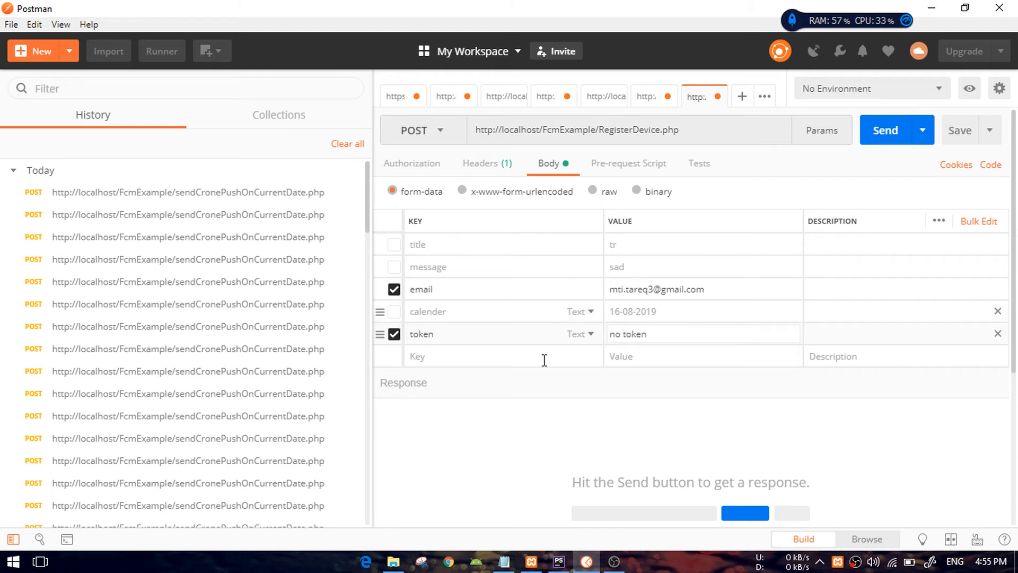
pyautogui.click(395, 289)
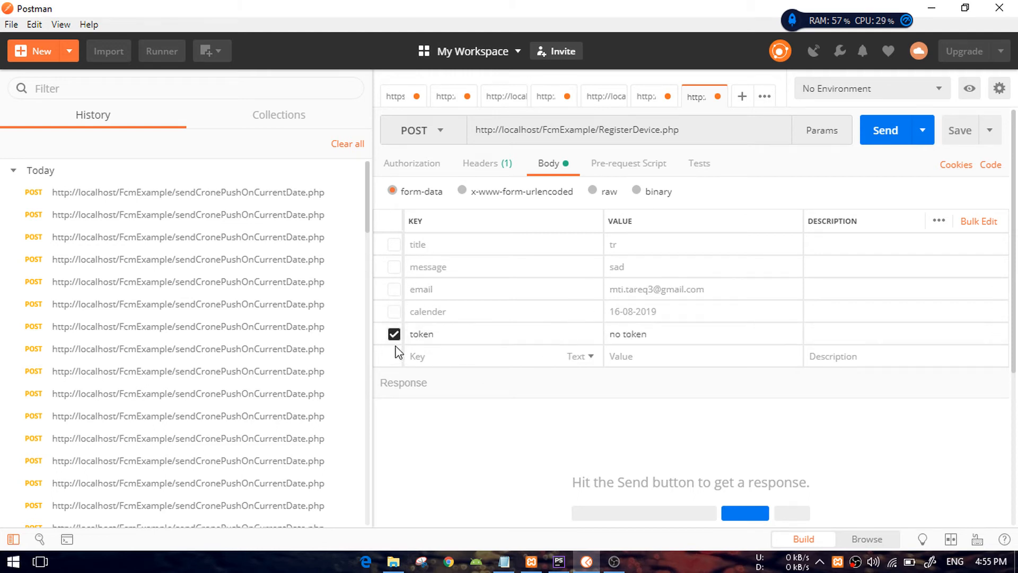
# Send the request with all form fields disabled and read the 'Device not registered' response
pyautogui.click(395, 334)
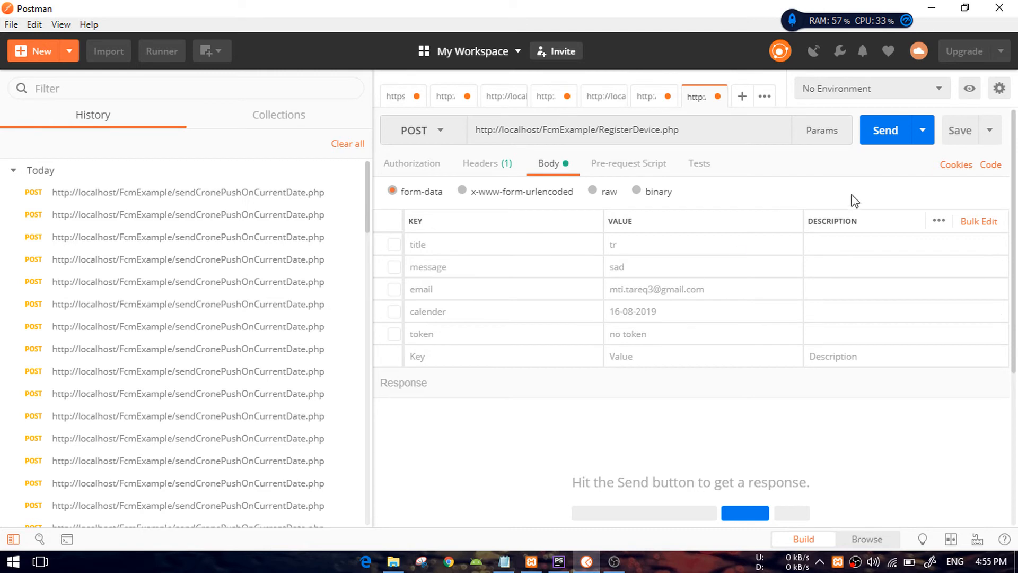
pyautogui.click(890, 129)
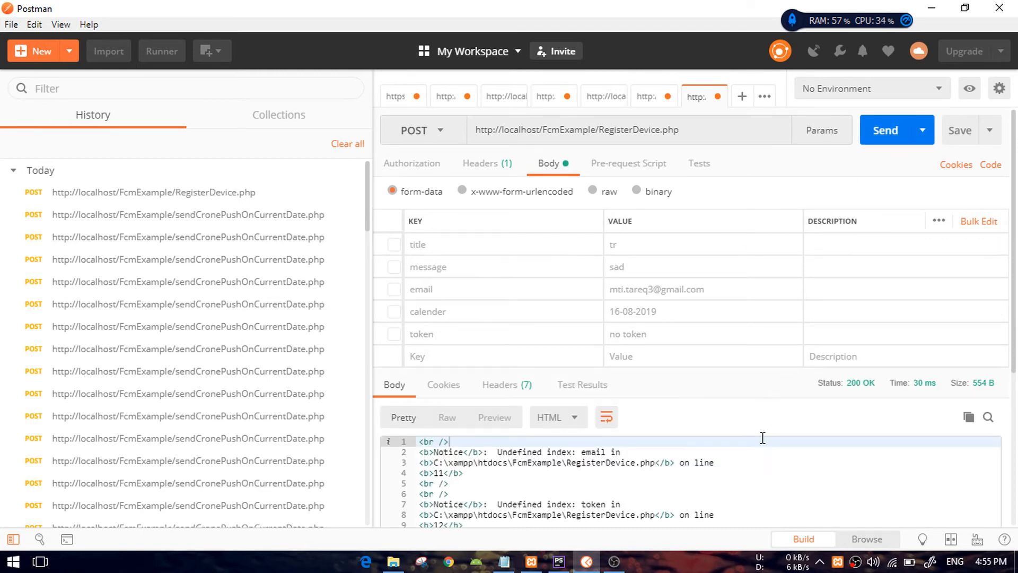
pyautogui.scroll(-3)
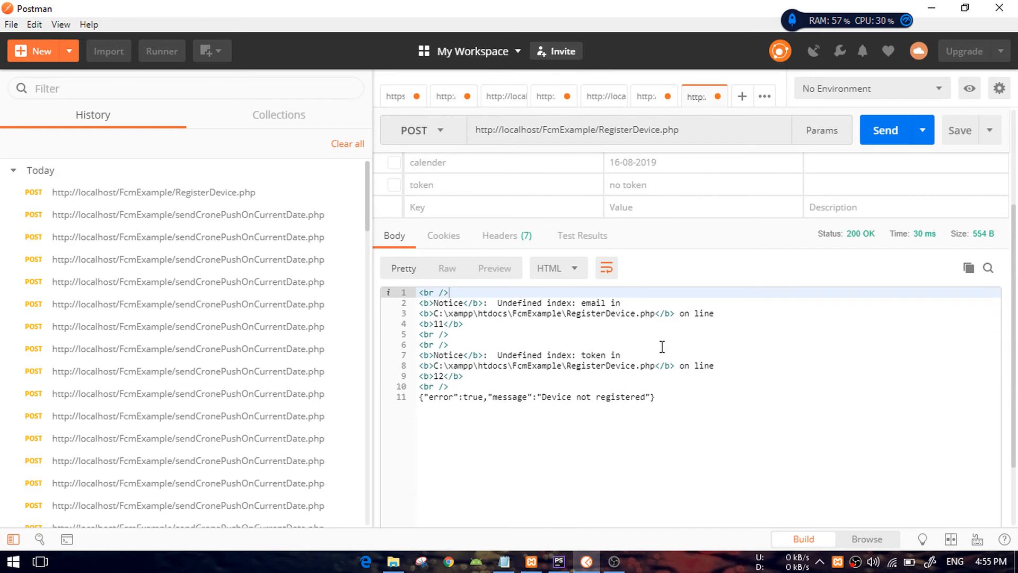
pyautogui.moveTo(556, 267)
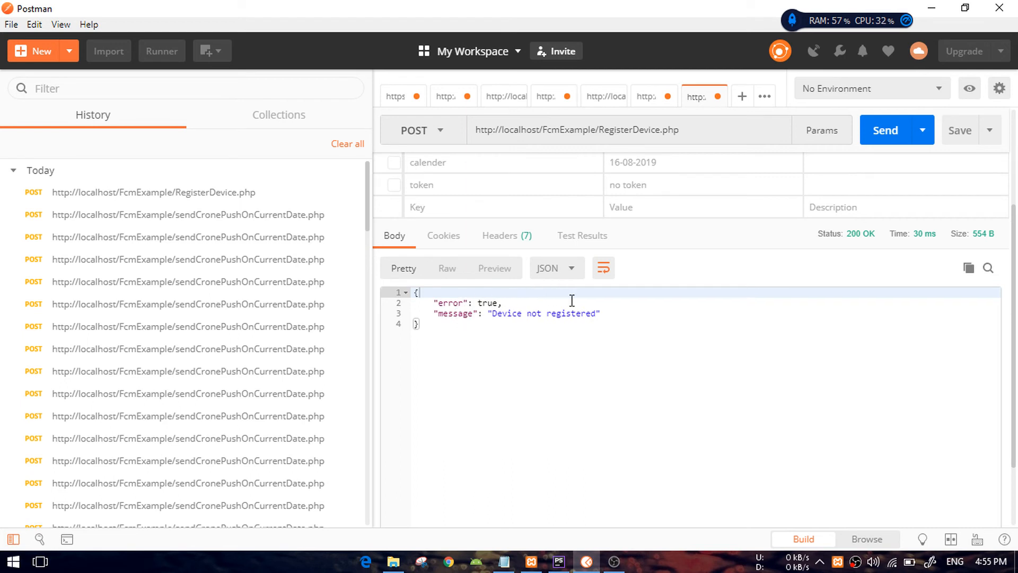
pyautogui.moveTo(527, 323)
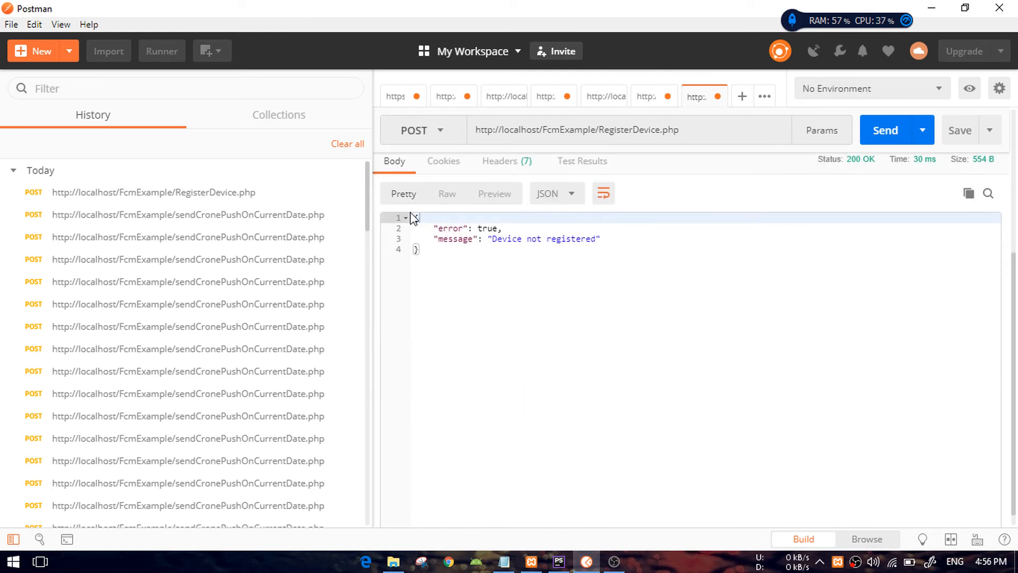
pyautogui.moveTo(514, 199)
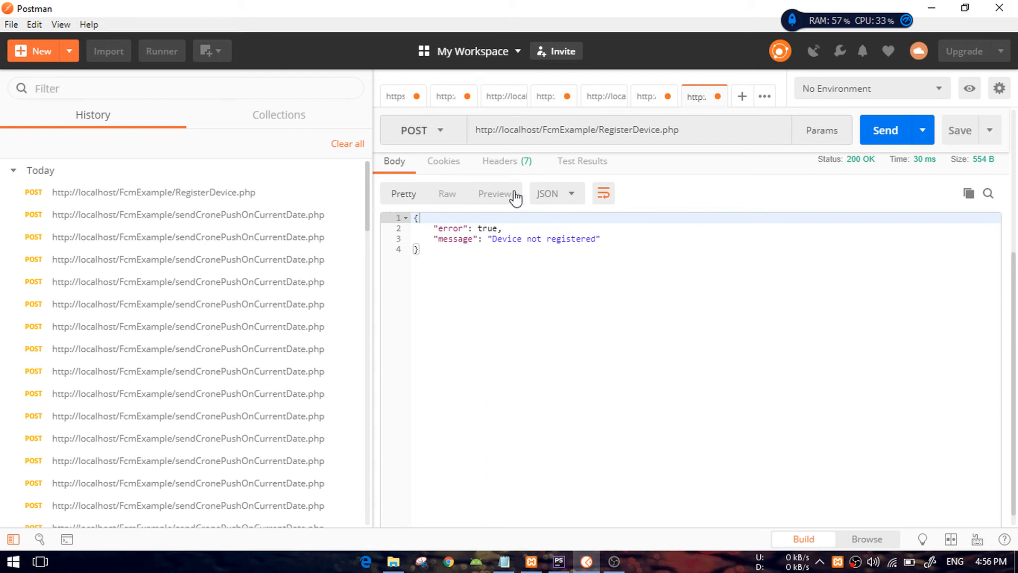
# Switch the response view to HTML to read the undefined index notices for email and token
pyautogui.click(552, 193)
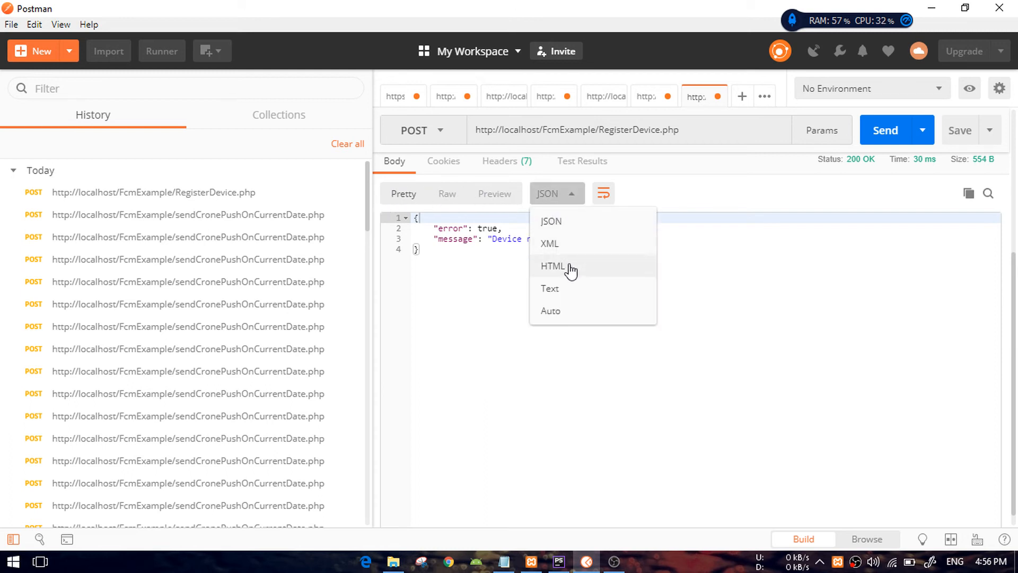
pyautogui.click(553, 265)
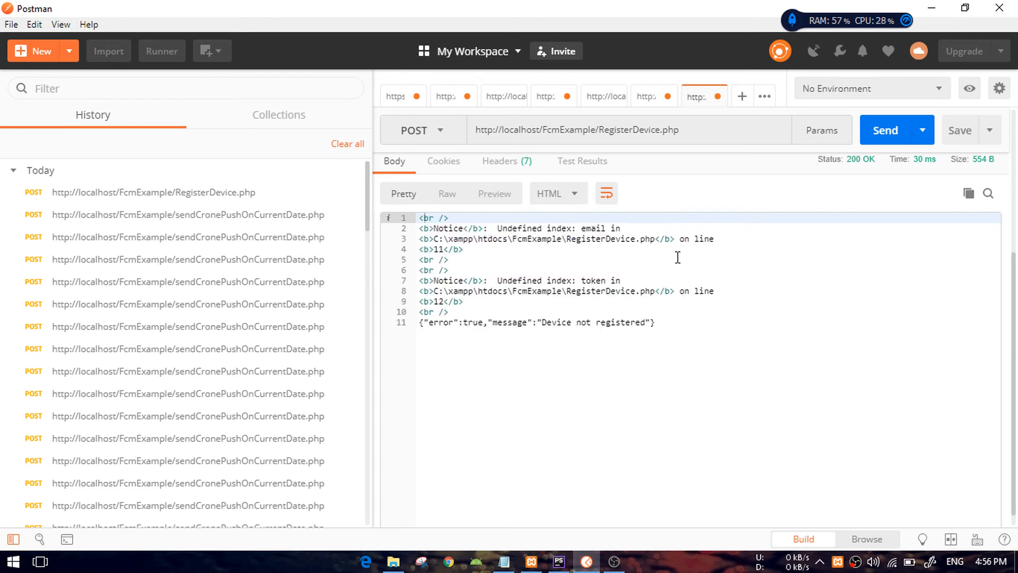
pyautogui.moveTo(601, 264)
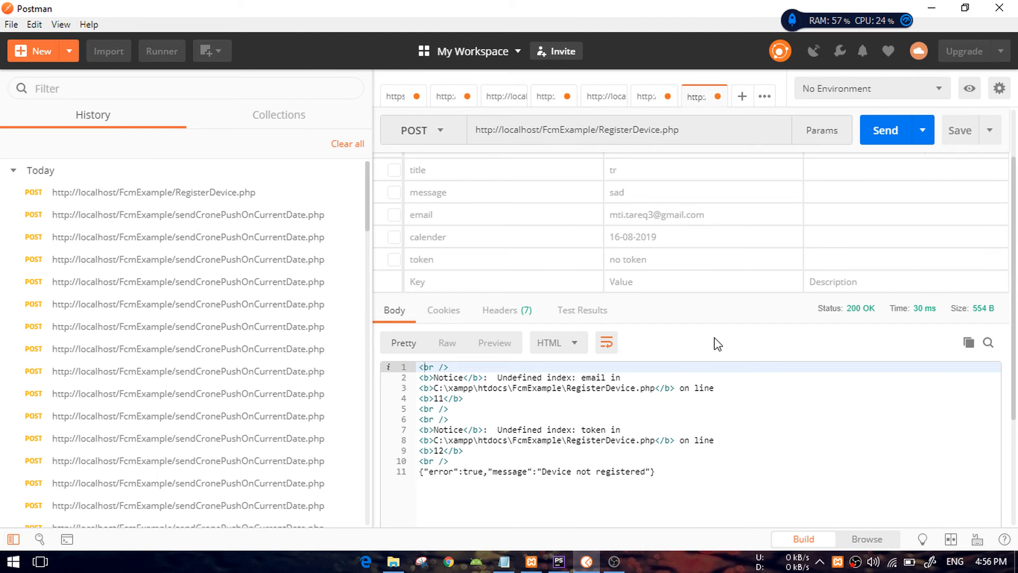
pyautogui.moveTo(652, 375)
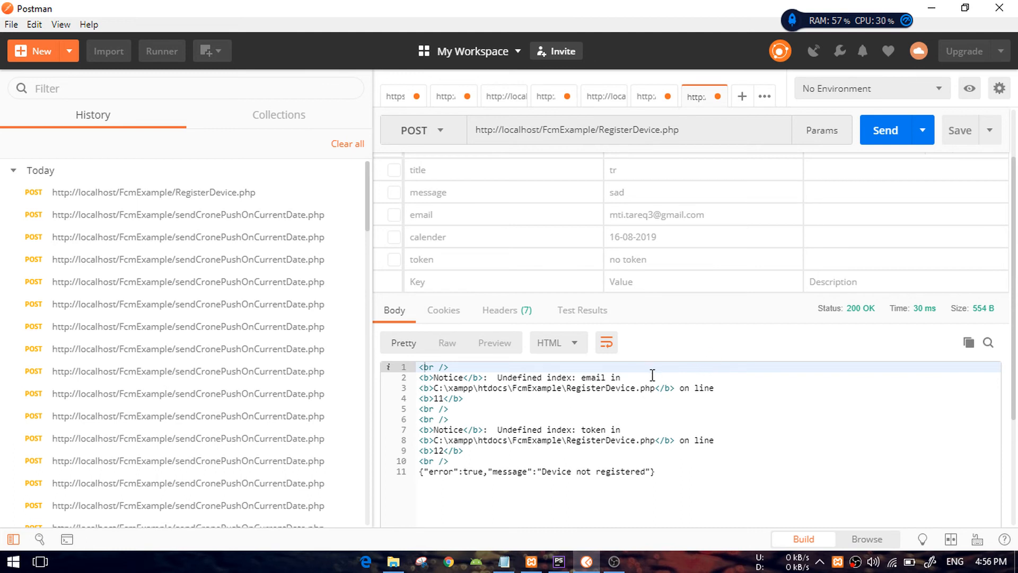
pyautogui.moveTo(646, 421)
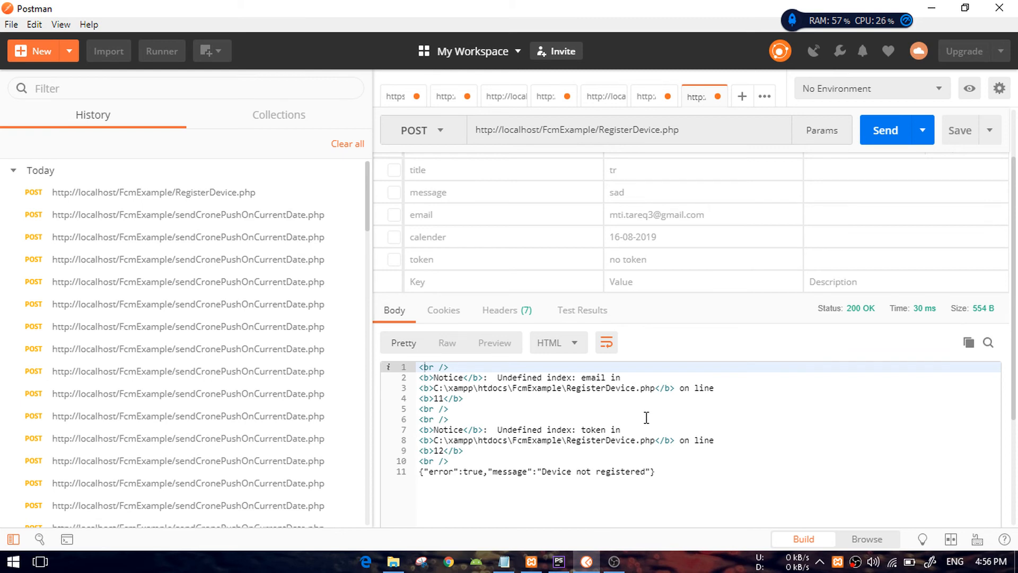
pyautogui.moveTo(572, 557)
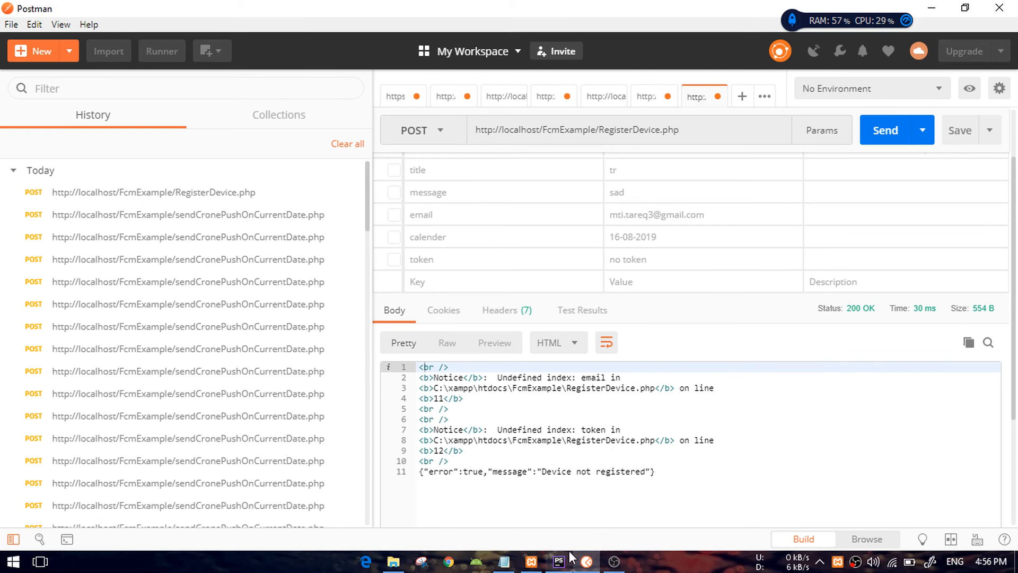
pyautogui.click(557, 561)
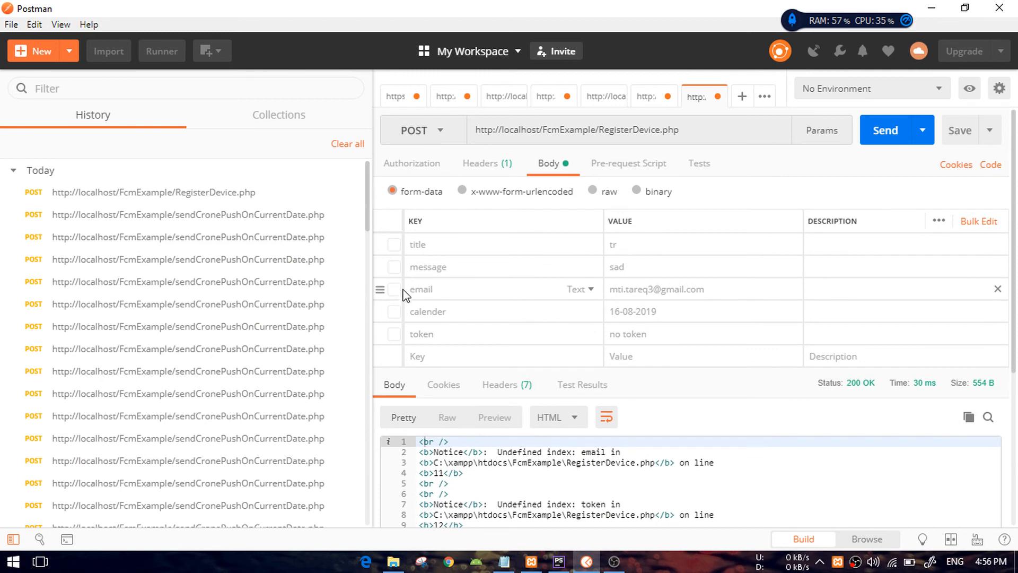
# Enable the email and token fields and send, getting 'Device already registered'
pyautogui.click(394, 288)
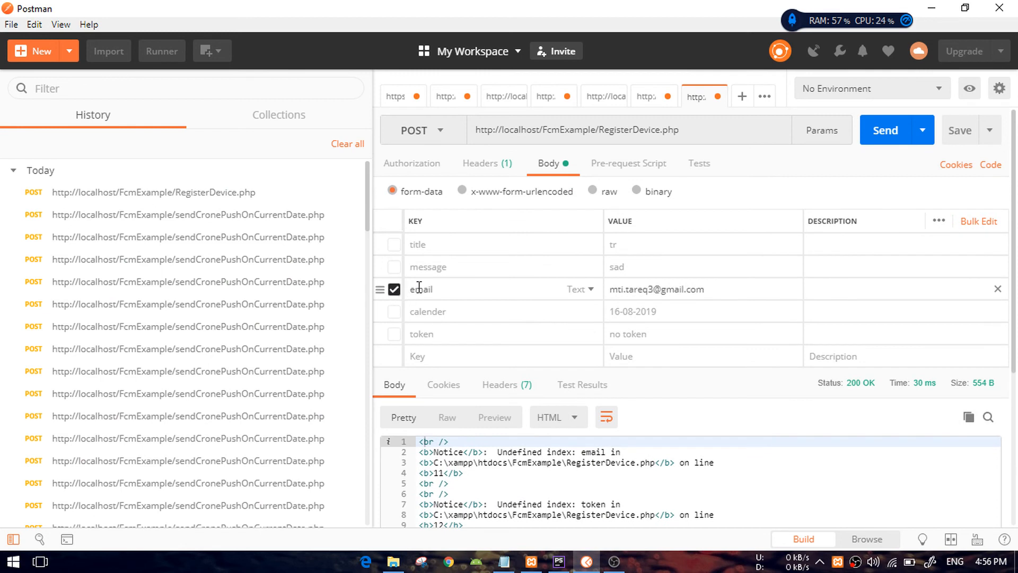
pyautogui.click(395, 334)
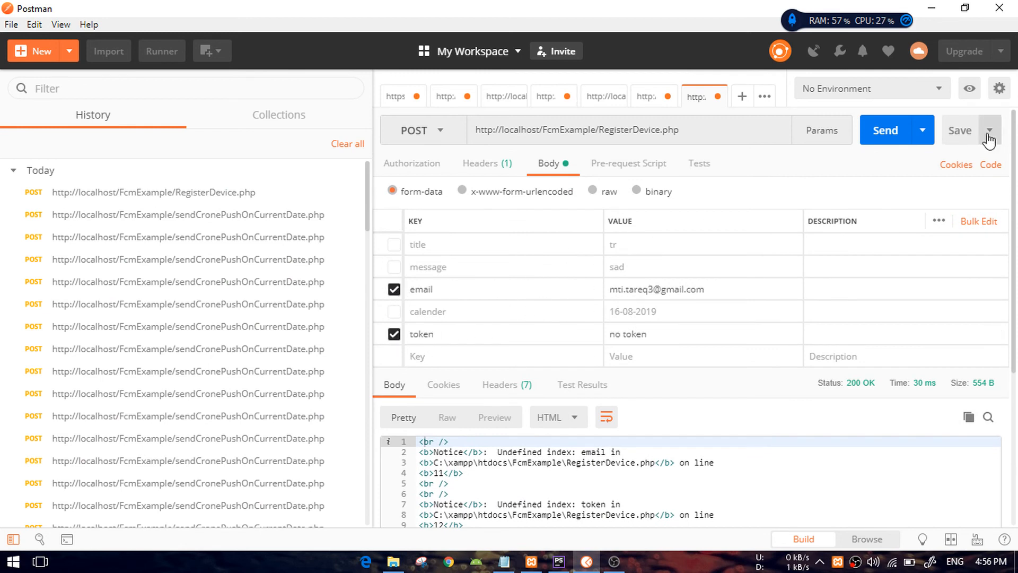
pyautogui.click(885, 129)
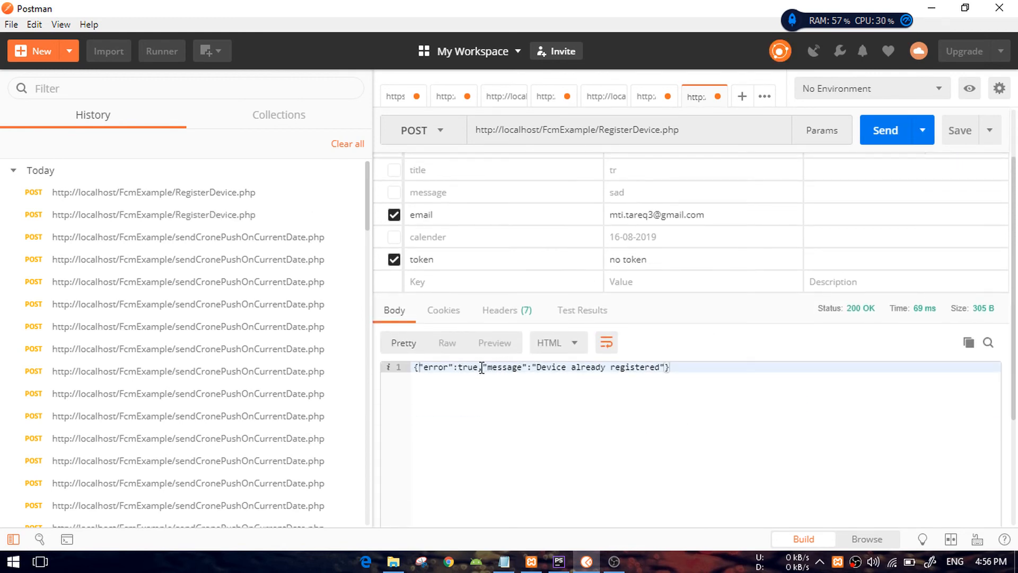
pyautogui.moveTo(578, 377)
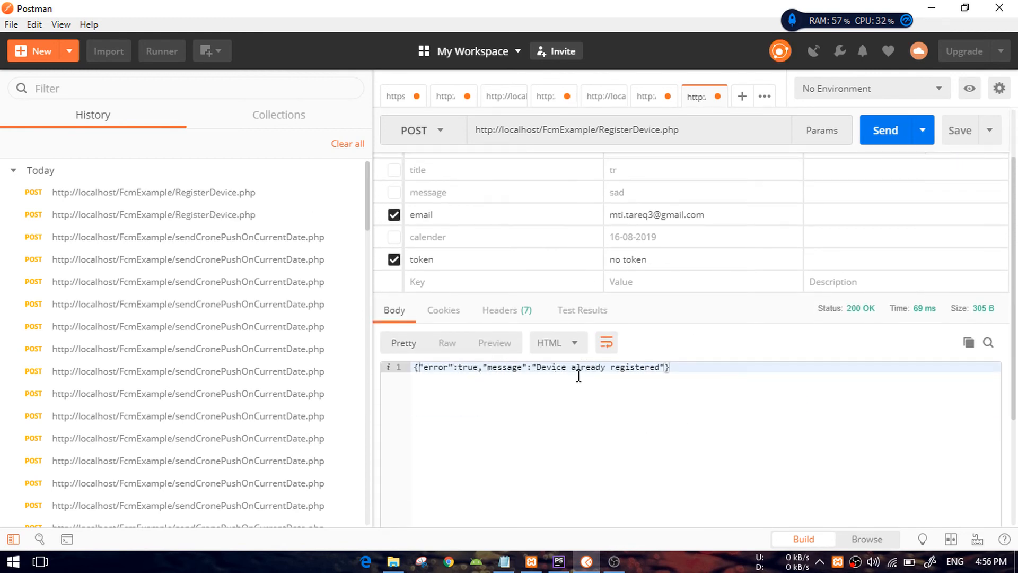
pyautogui.moveTo(507, 310)
pyautogui.write('7')
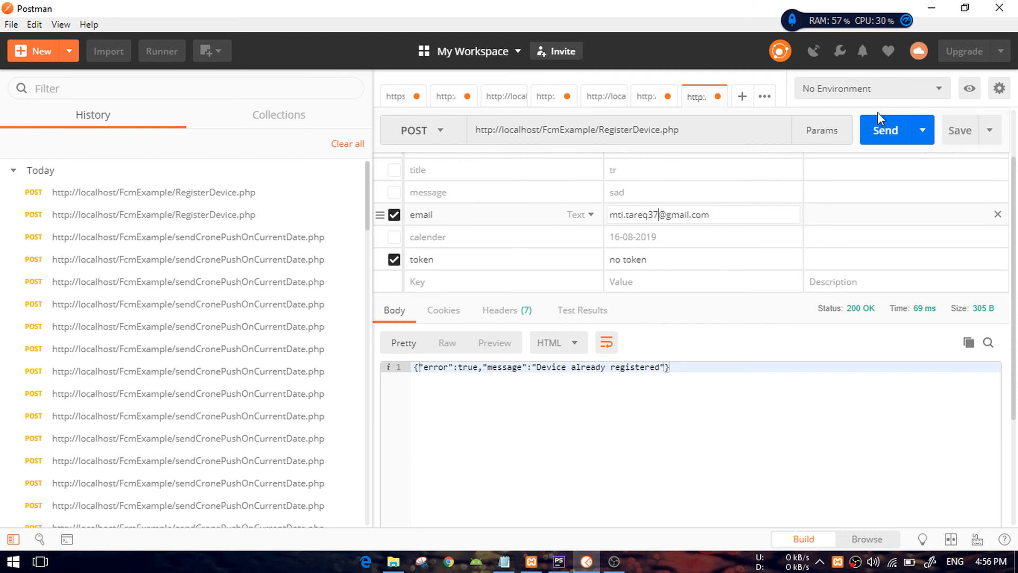
pyautogui.click(885, 129)
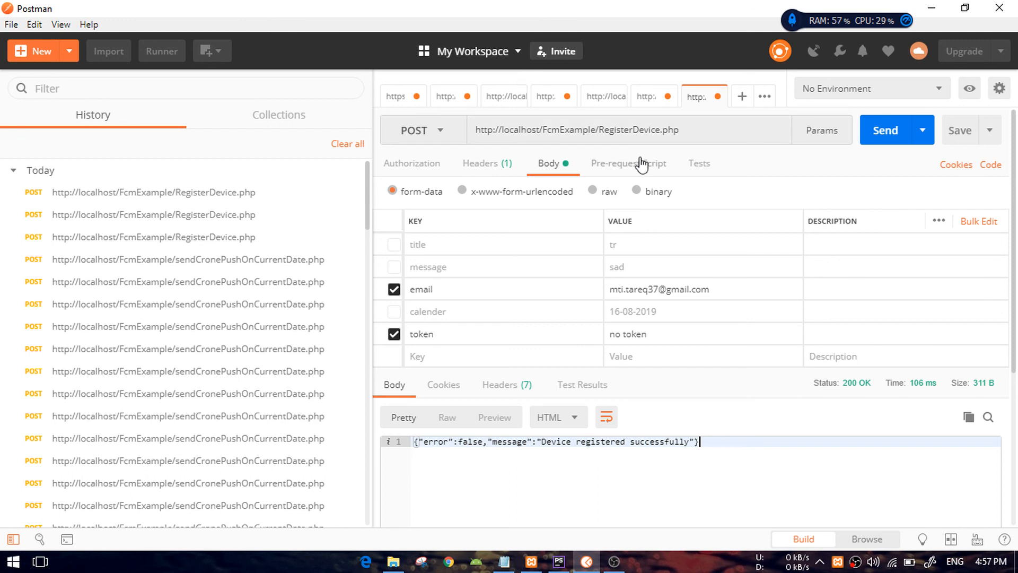
pyautogui.moveTo(808, 29)
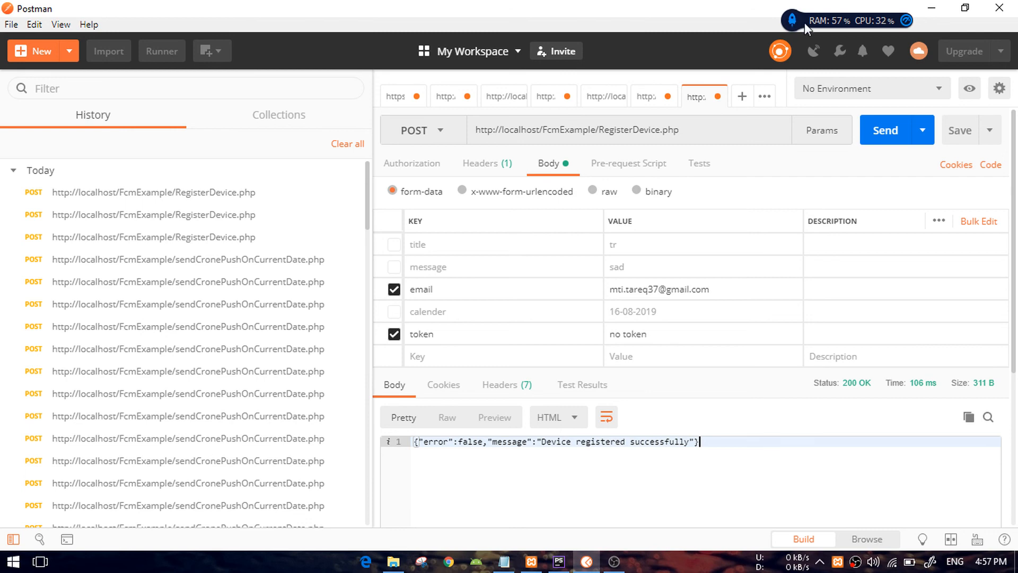
pyautogui.moveTo(640, 545)
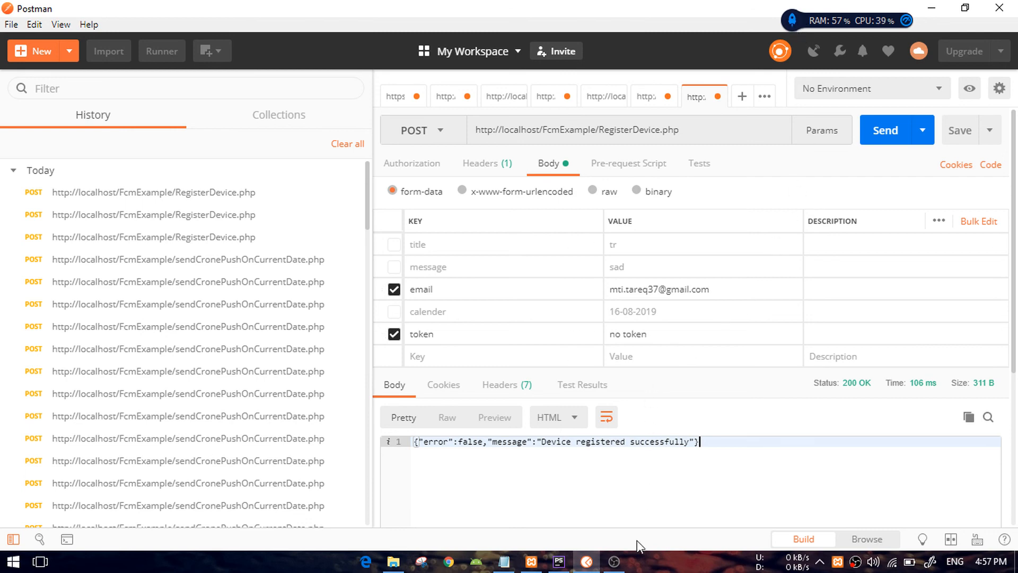